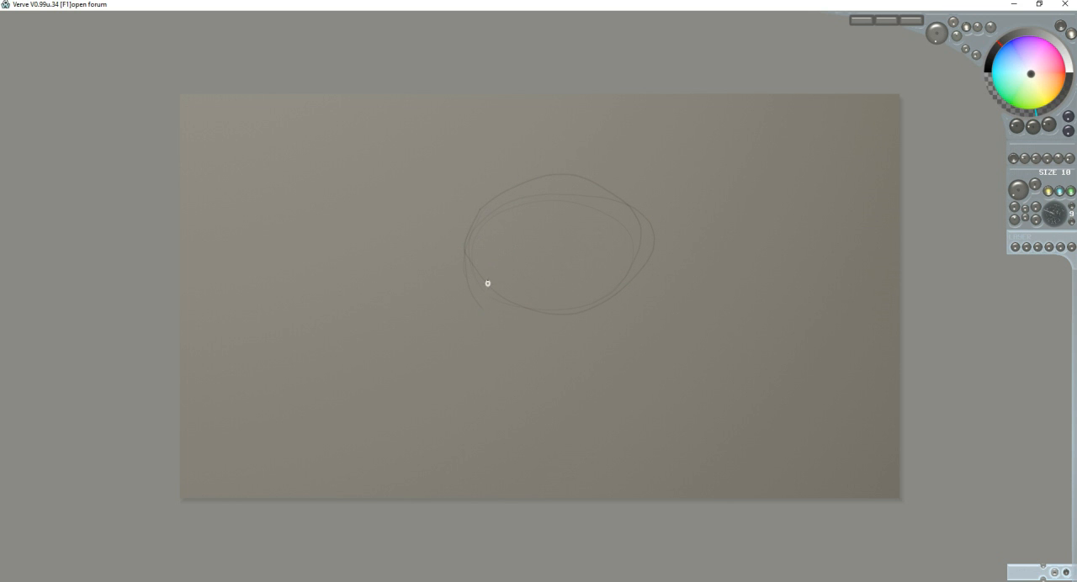
{"action": "mouse_move", "coordinate": [609, 259]}
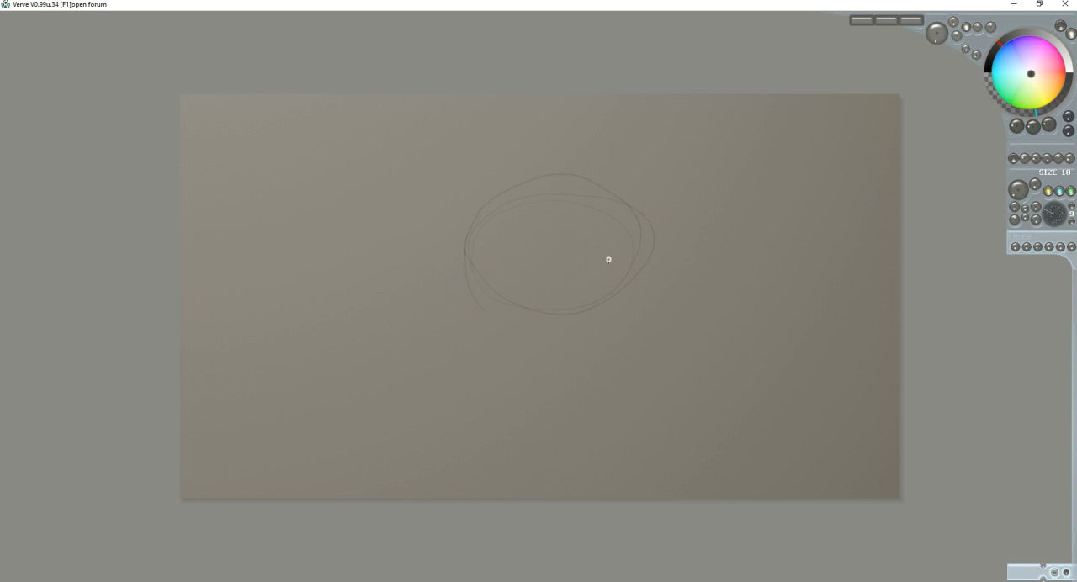
{"action": "mouse_move", "coordinate": [582, 302]}
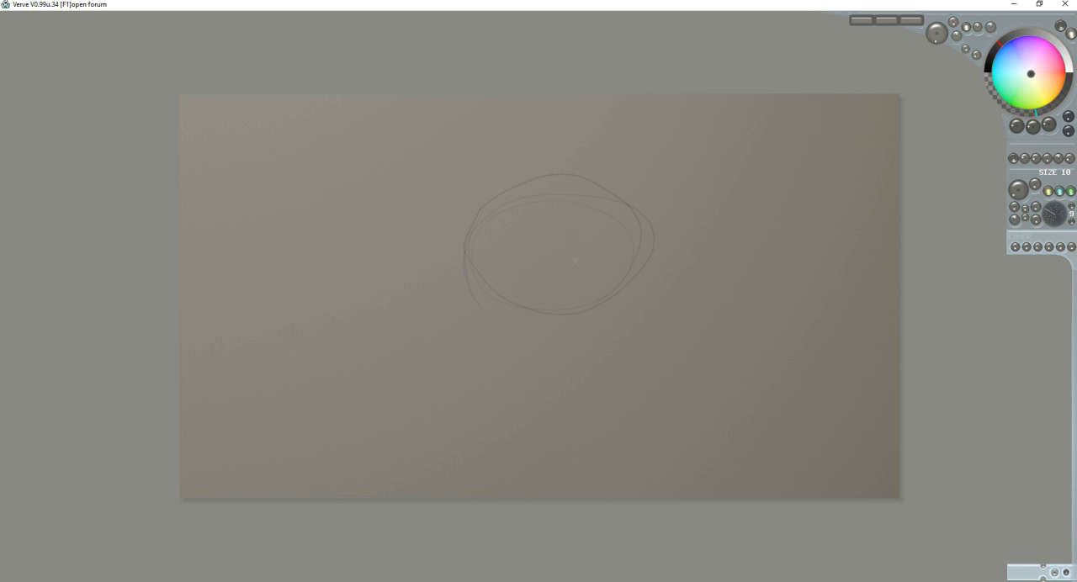
Step: Sketch and darken the ear strokes inside the right side of the head circle
{"action": "left_click_drag", "start_coordinate": [572, 256], "coordinate": [631, 249]}
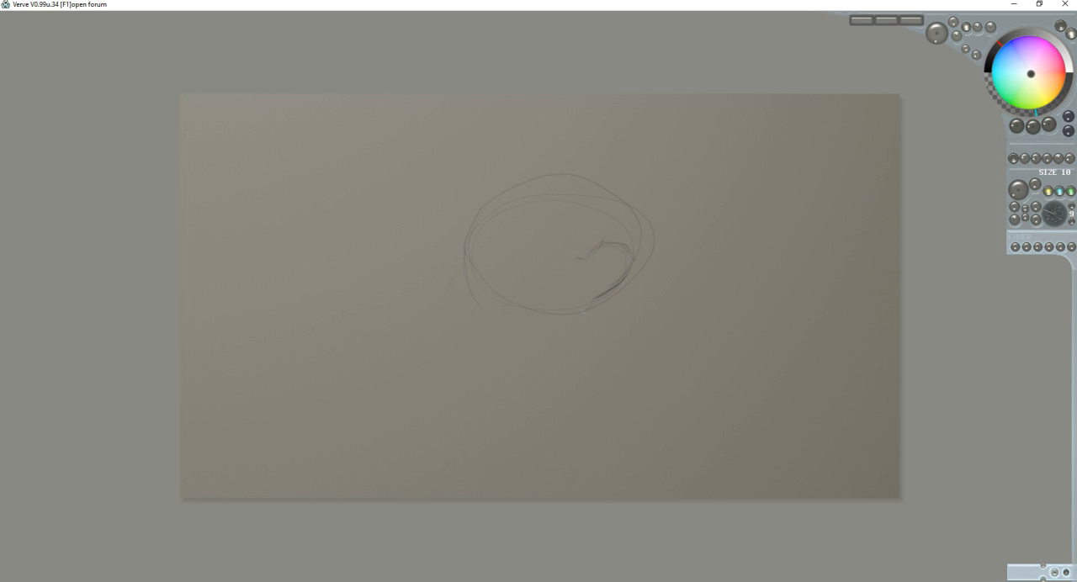
{"action": "left_click_drag", "start_coordinate": [580, 297], "coordinate": [586, 306]}
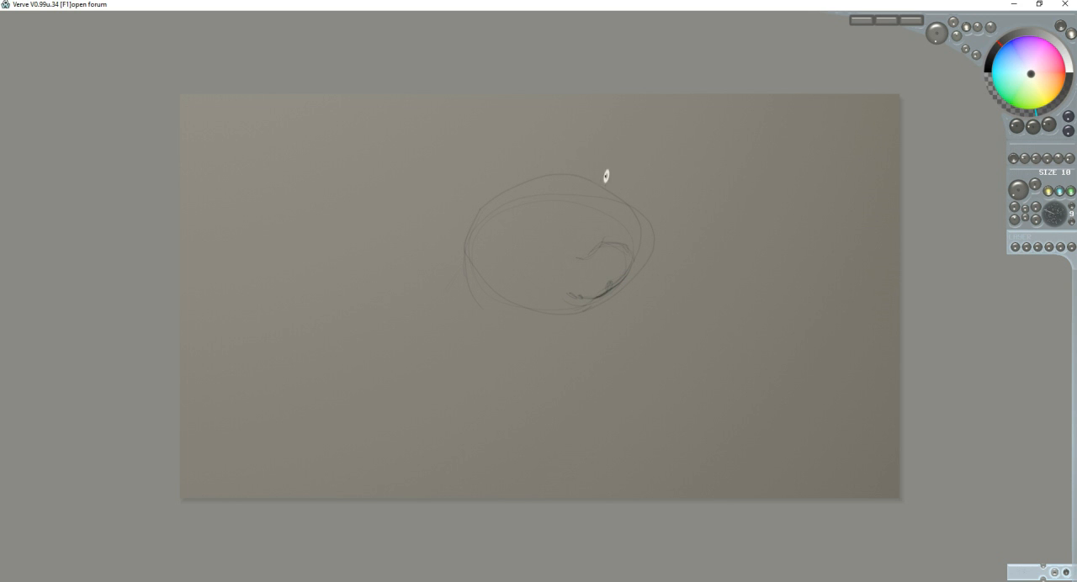
{"action": "mouse_move", "coordinate": [580, 277]}
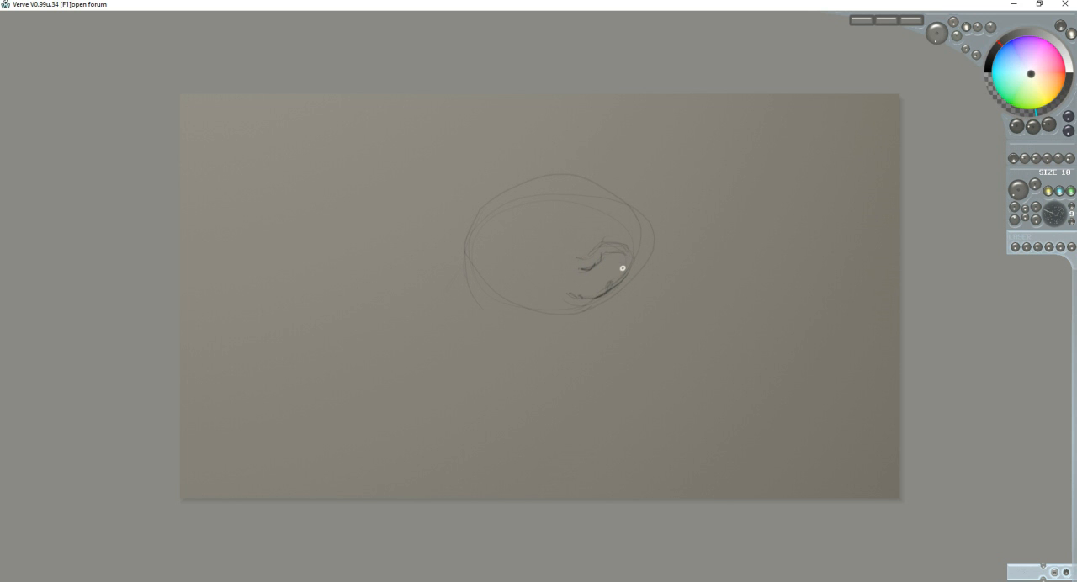
{"action": "mouse_move", "coordinate": [626, 215]}
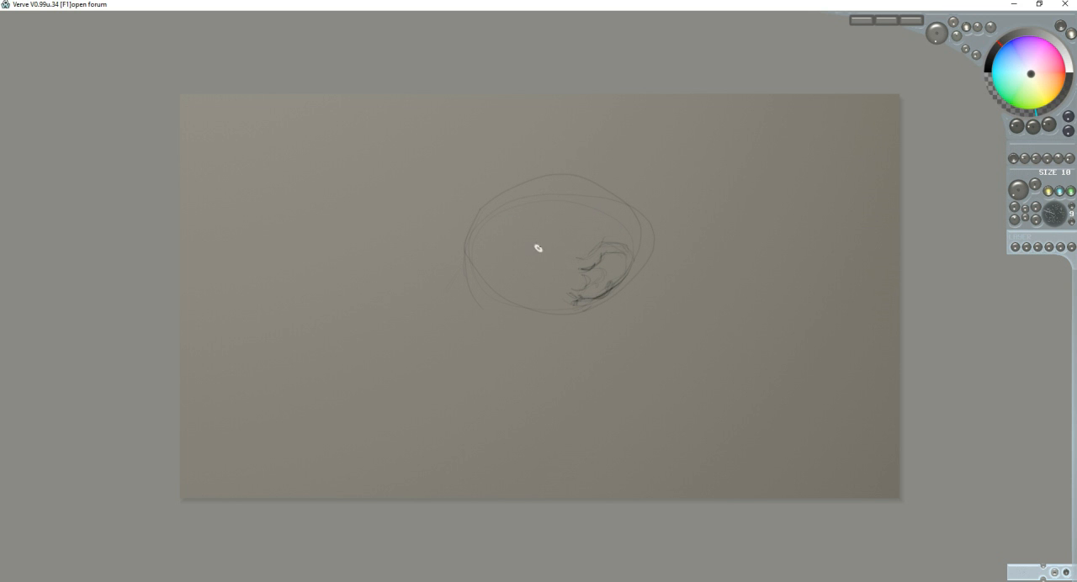
{"action": "mouse_move", "coordinate": [577, 209]}
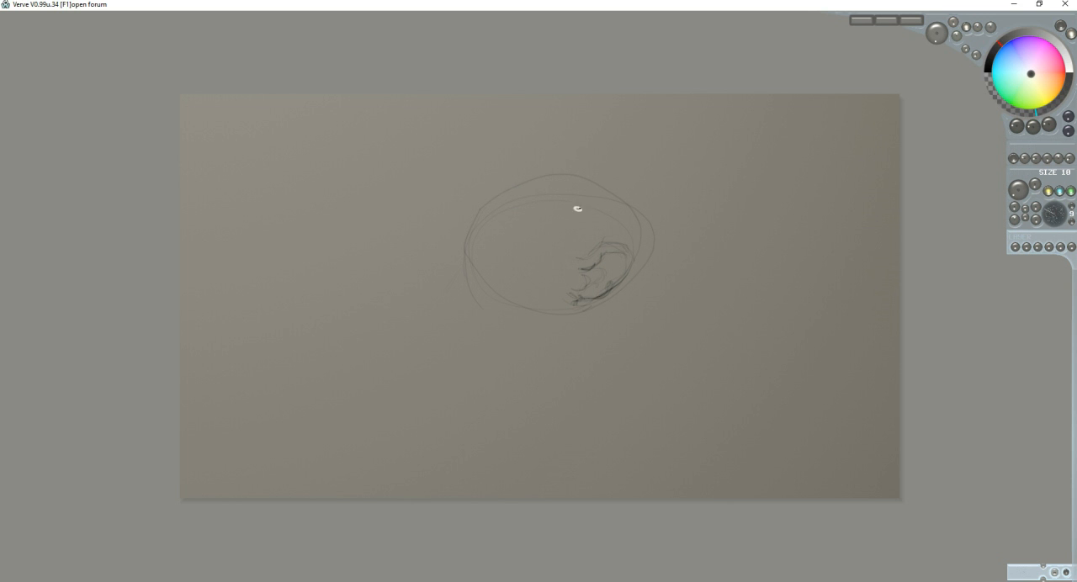
{"action": "mouse_move", "coordinate": [535, 217]}
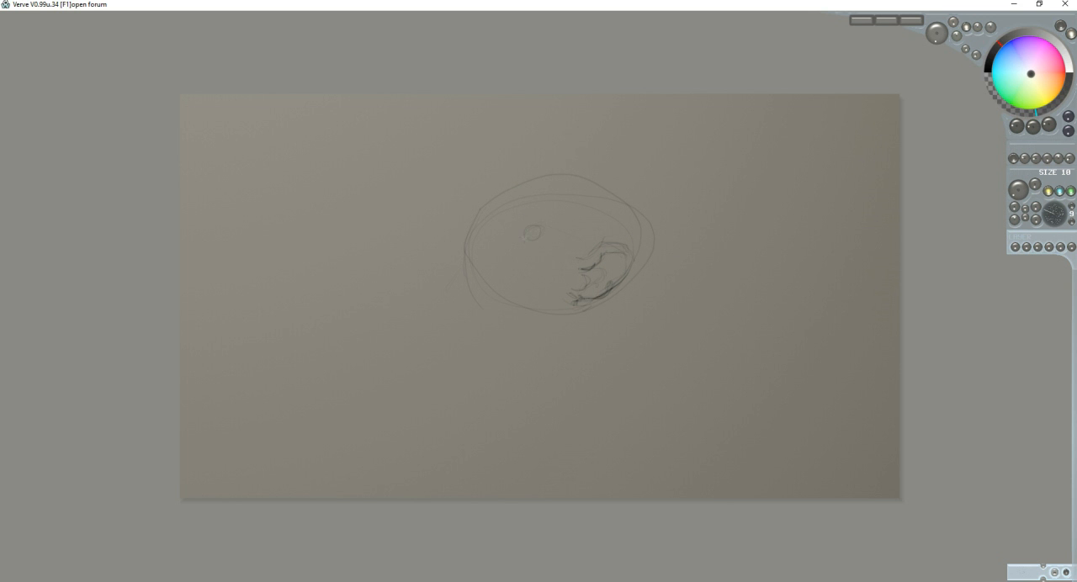
Step: Draw both eyes and the nose and muzzle lines on the monkey's face
{"action": "left_click_drag", "start_coordinate": [521, 229], "coordinate": [538, 229]}
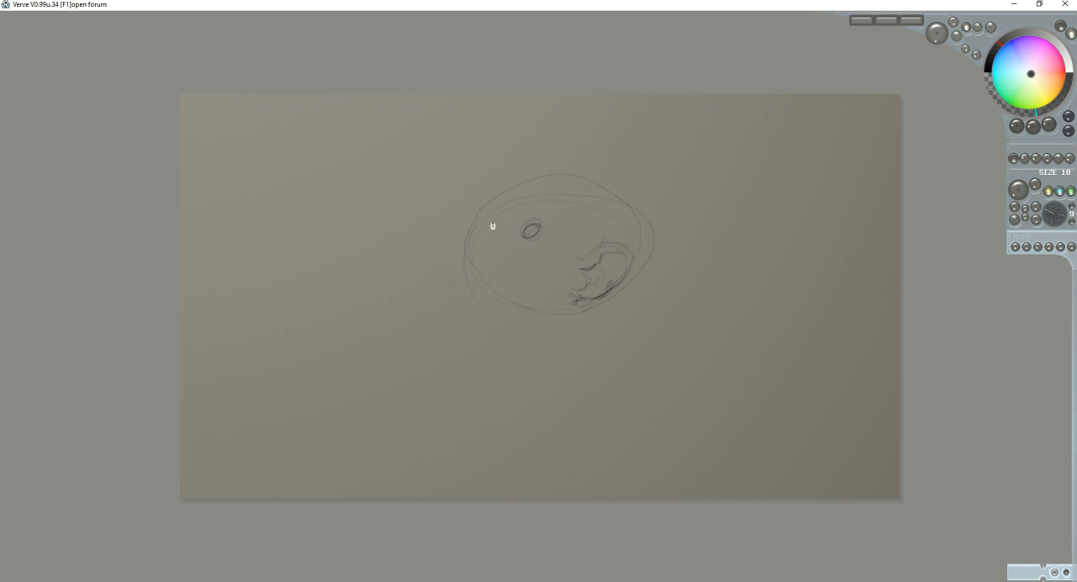
{"action": "left_click_drag", "start_coordinate": [492, 226], "coordinate": [513, 215]}
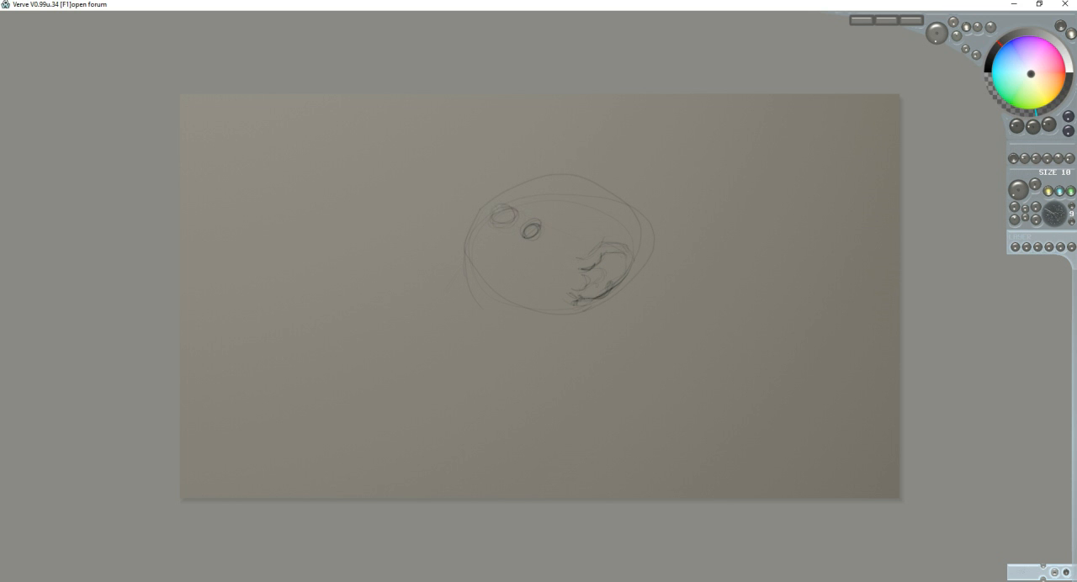
{"action": "mouse_move", "coordinate": [532, 220]}
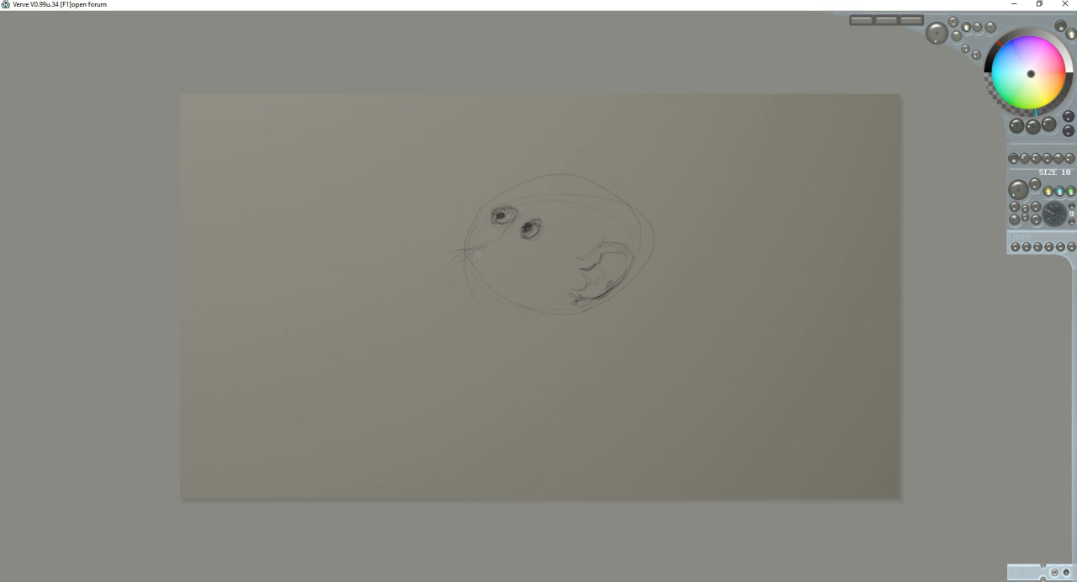
{"action": "left_click_drag", "start_coordinate": [470, 261], "coordinate": [434, 252]}
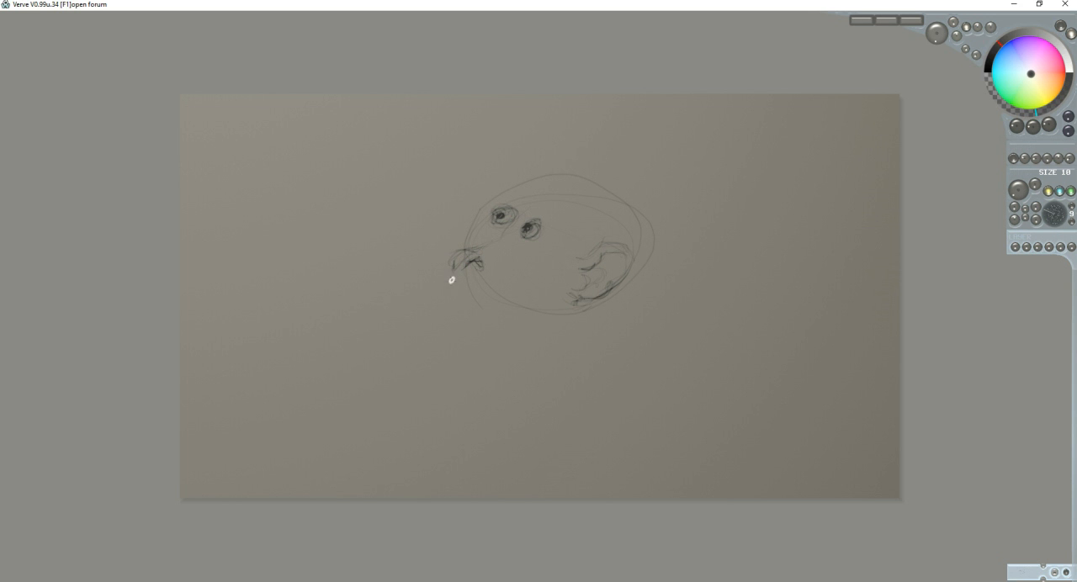
{"action": "mouse_move", "coordinate": [444, 278]}
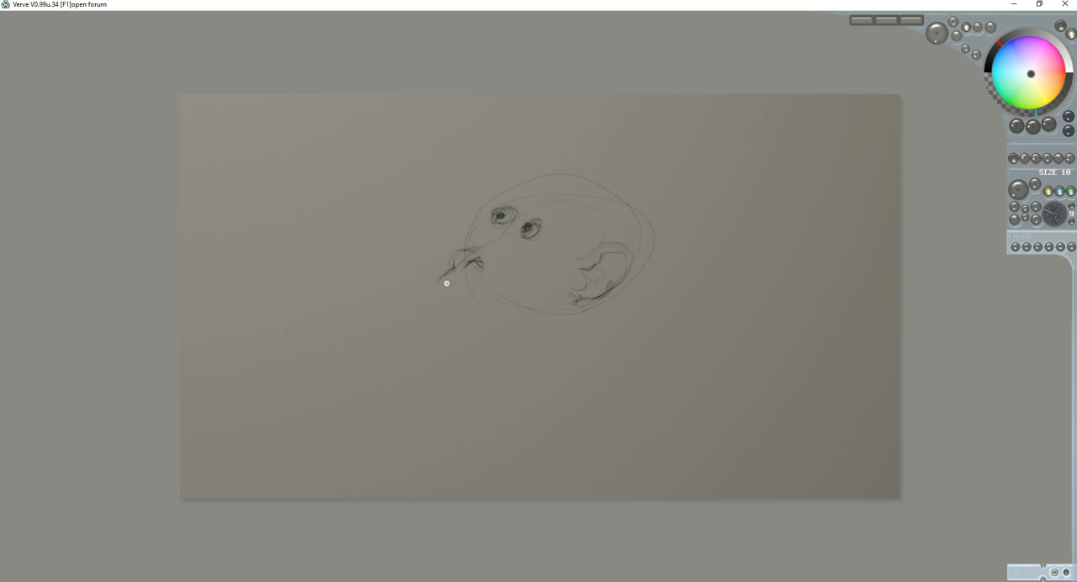
Step: Shape the mouth, lower lip and extend the chin line under the face
{"action": "left_click_drag", "start_coordinate": [447, 282], "coordinate": [458, 279]}
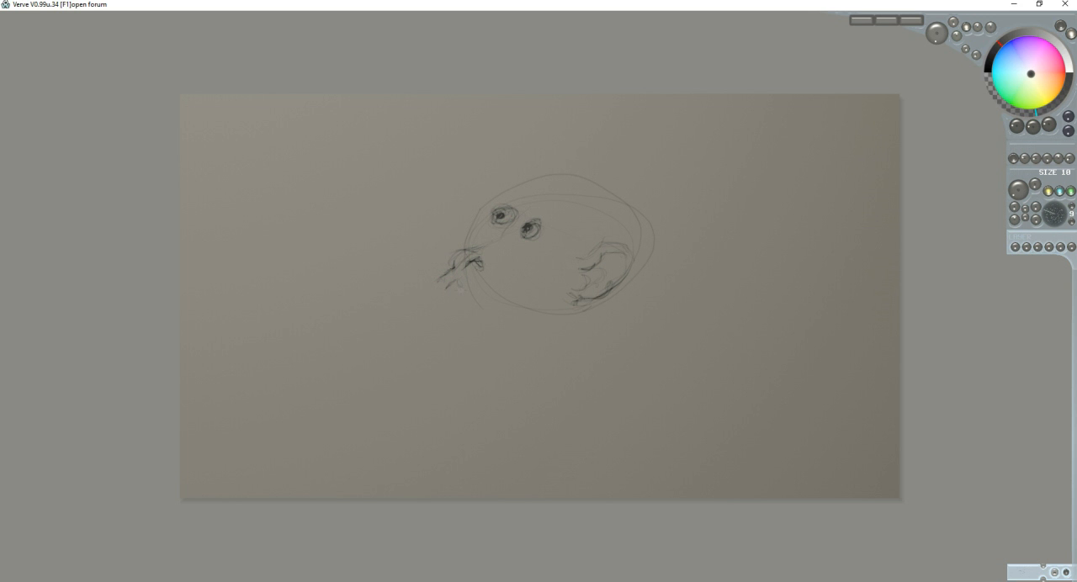
{"action": "left_click_drag", "start_coordinate": [457, 289], "coordinate": [518, 304]}
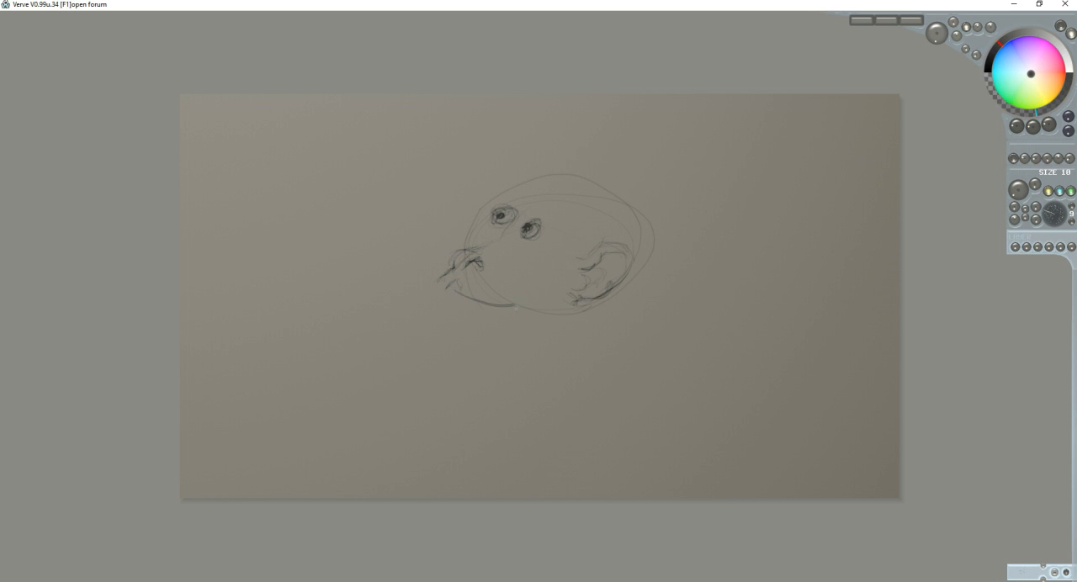
{"action": "left_click_drag", "start_coordinate": [455, 289], "coordinate": [522, 306]}
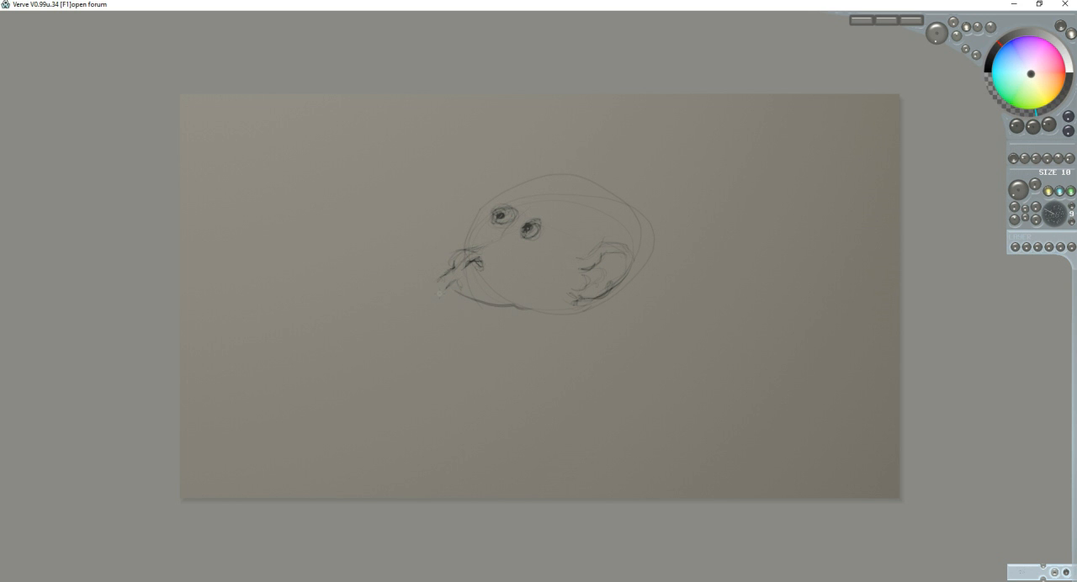
{"action": "mouse_move", "coordinate": [458, 306]}
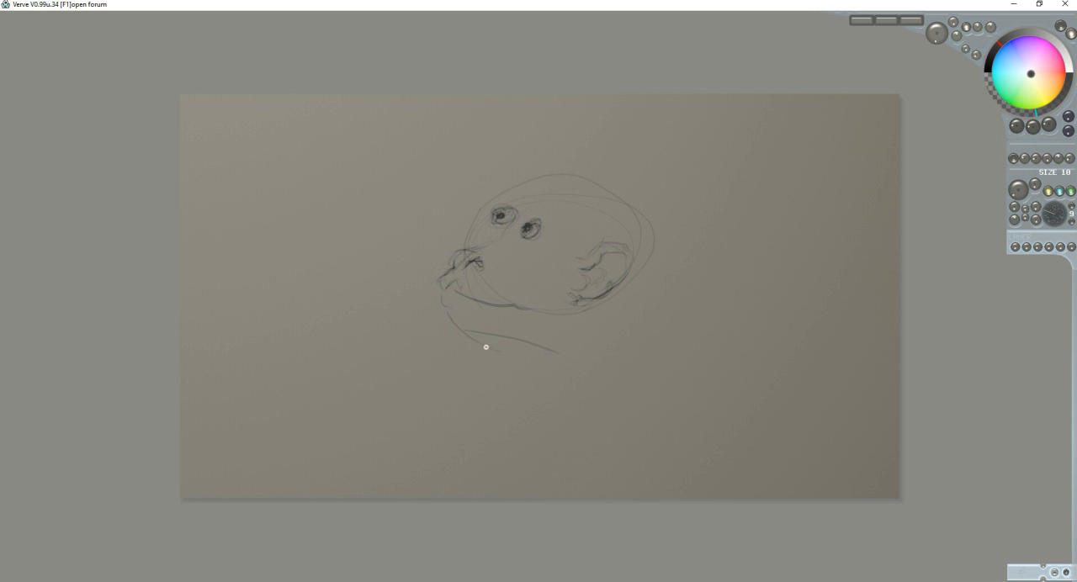
{"action": "mouse_move", "coordinate": [523, 189]}
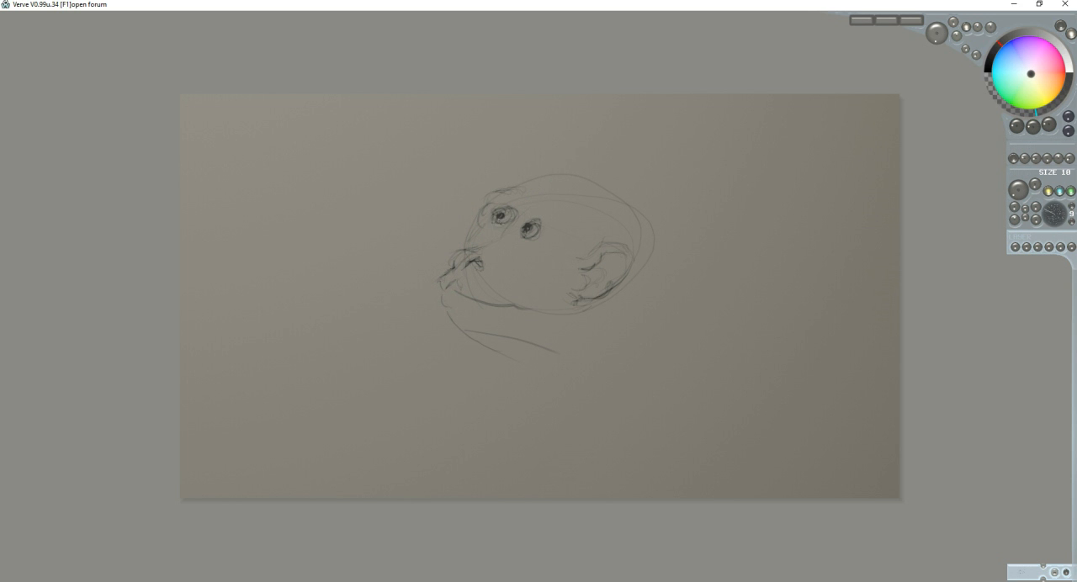
Step: Mark the canvas over the left eye to start darkening the eyes
{"action": "left_click", "coordinate": [498, 219]}
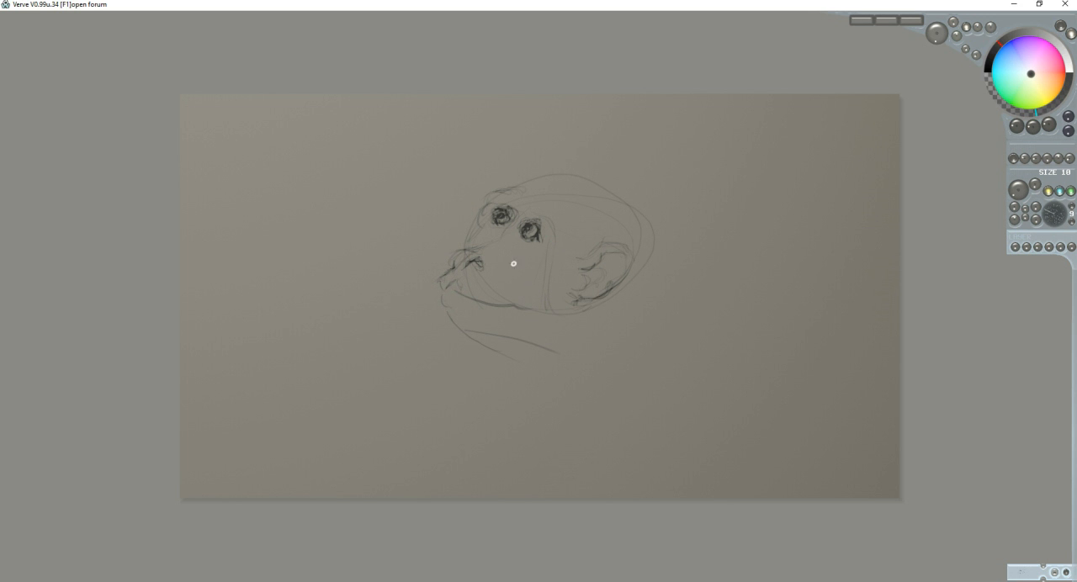
{"action": "mouse_move", "coordinate": [495, 256]}
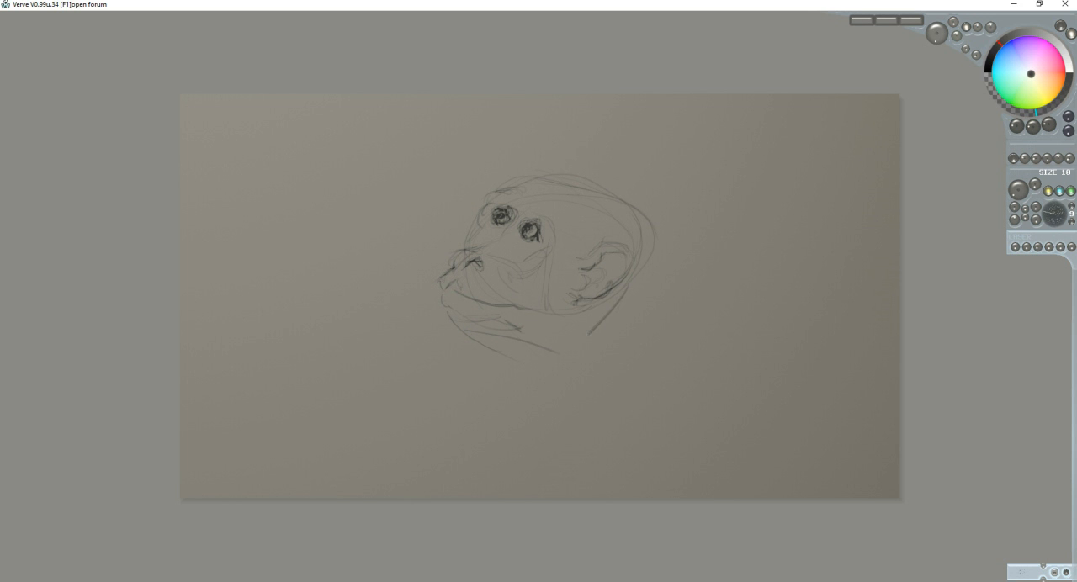
Step: Draw the long kimono curve below the head, its right extension, and the raised arm lines
{"action": "left_click_drag", "start_coordinate": [580, 336], "coordinate": [458, 463]}
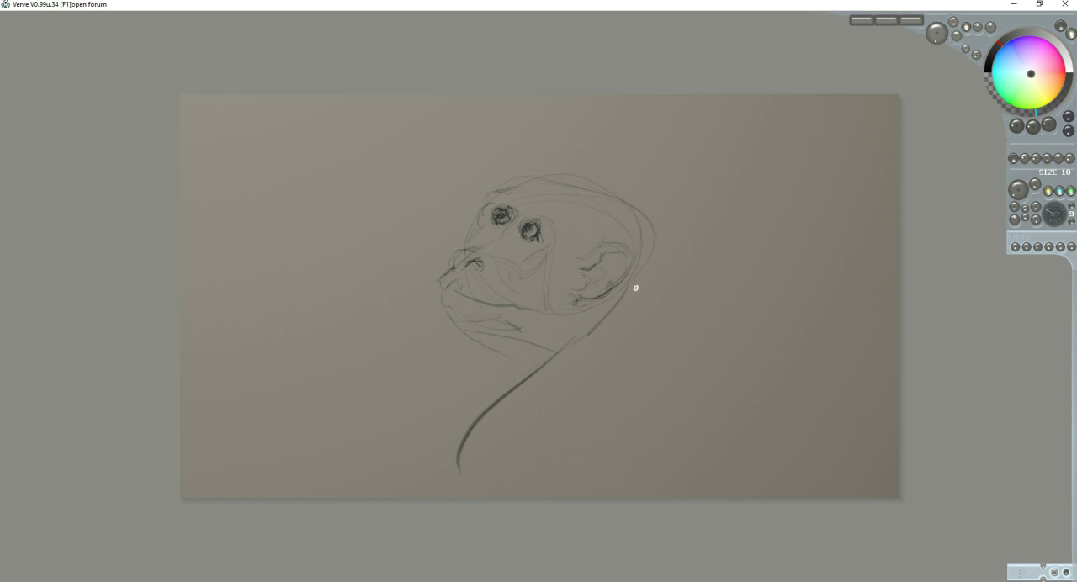
{"action": "left_click_drag", "start_coordinate": [636, 289], "coordinate": [755, 420]}
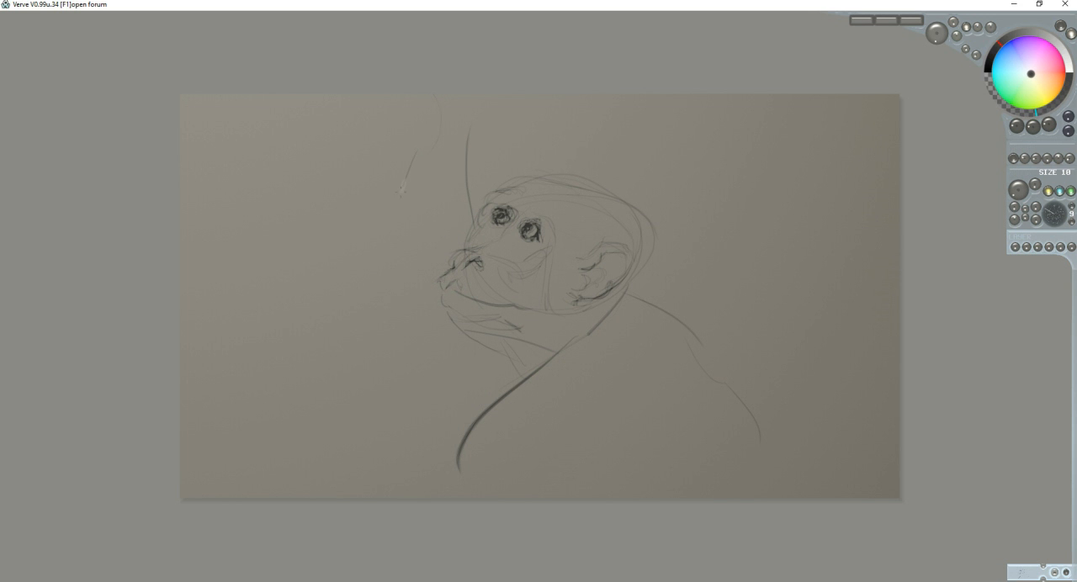
{"action": "left_click_drag", "start_coordinate": [402, 181], "coordinate": [404, 387]}
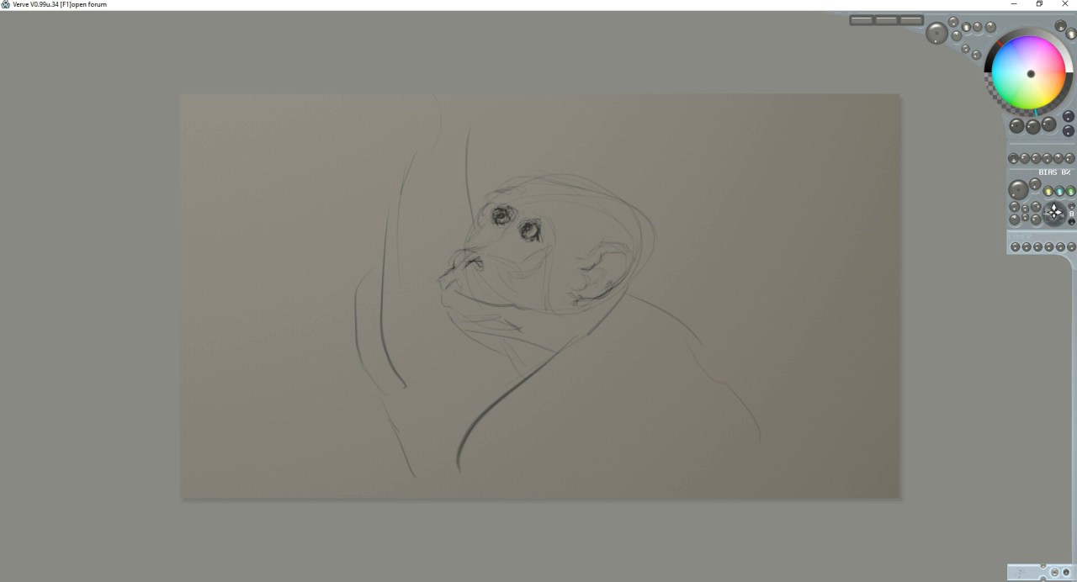
{"action": "mouse_move", "coordinate": [590, 222]}
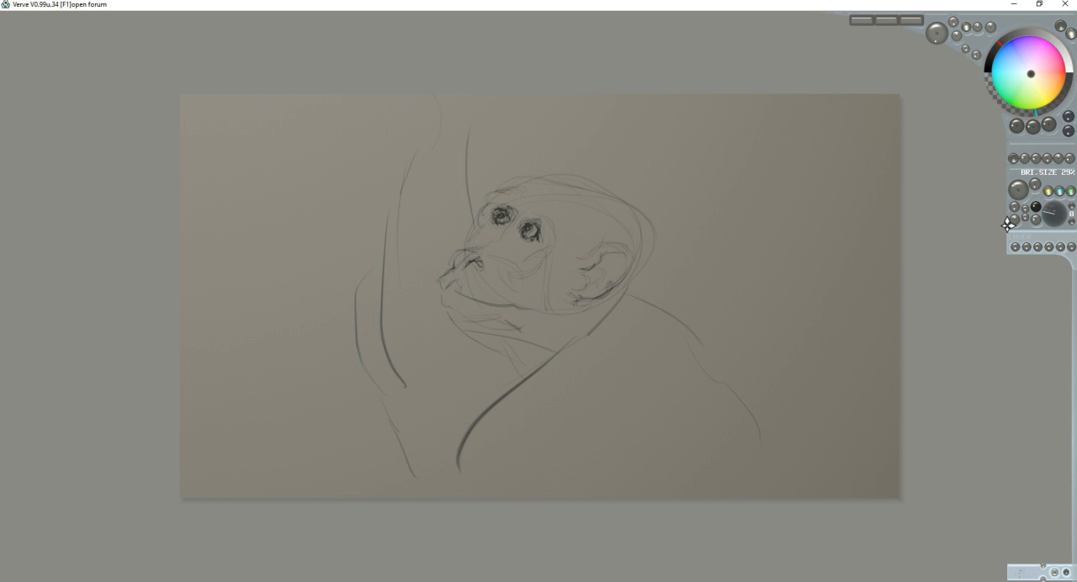
{"action": "mouse_move", "coordinate": [642, 201]}
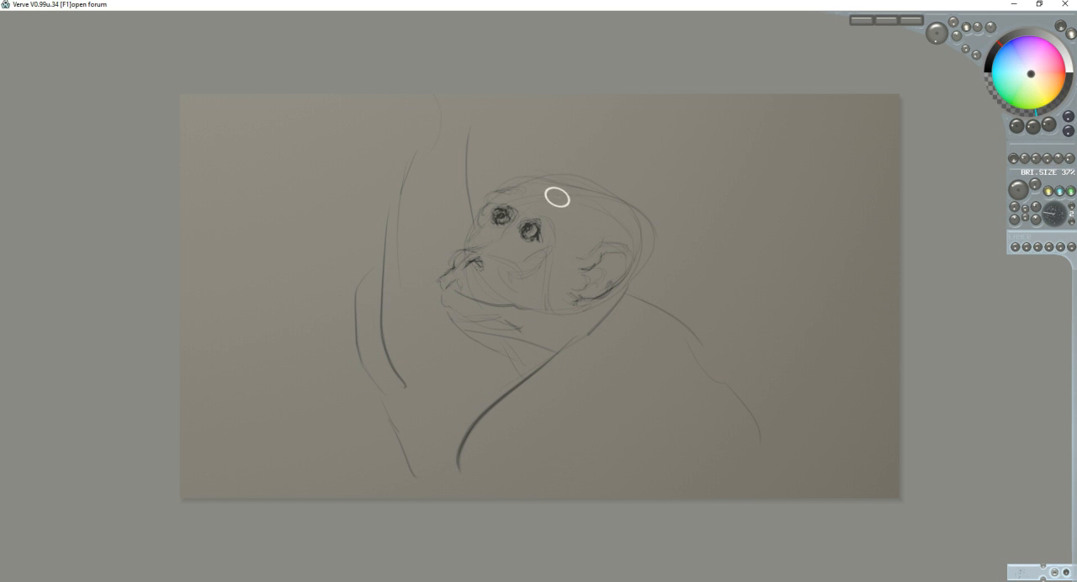
Step: Scribble fur hatching strokes across the top of the head and crown
{"action": "left_click_drag", "start_coordinate": [555, 199], "coordinate": [513, 182]}
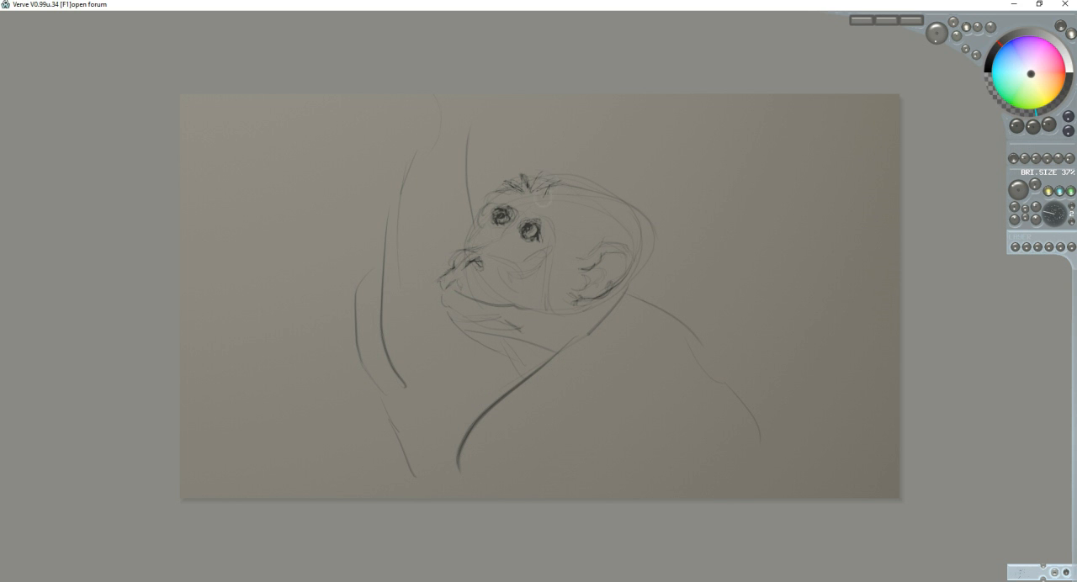
{"action": "mouse_move", "coordinate": [571, 205]}
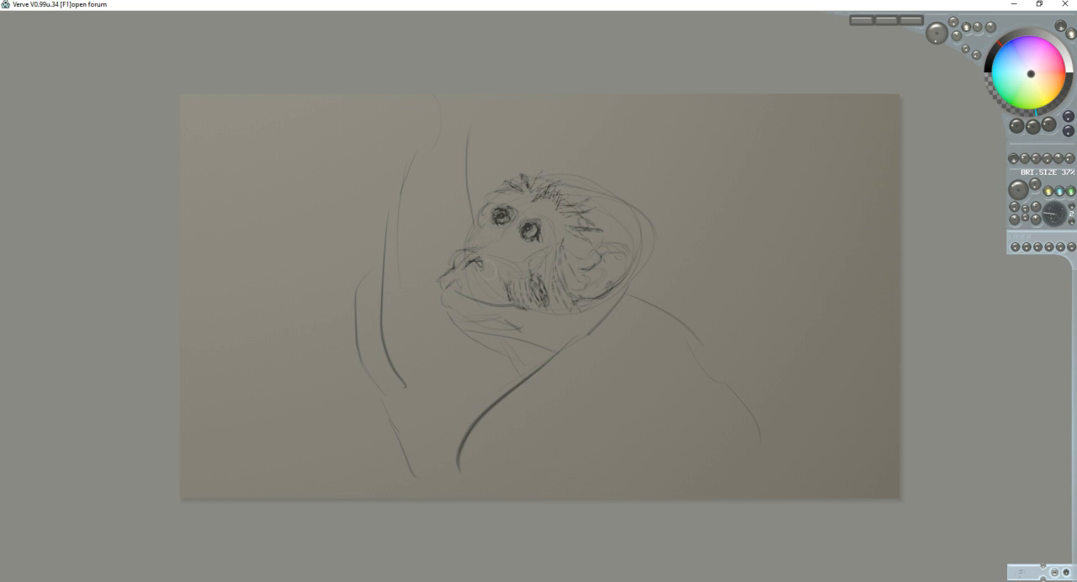
{"action": "mouse_move", "coordinate": [548, 266]}
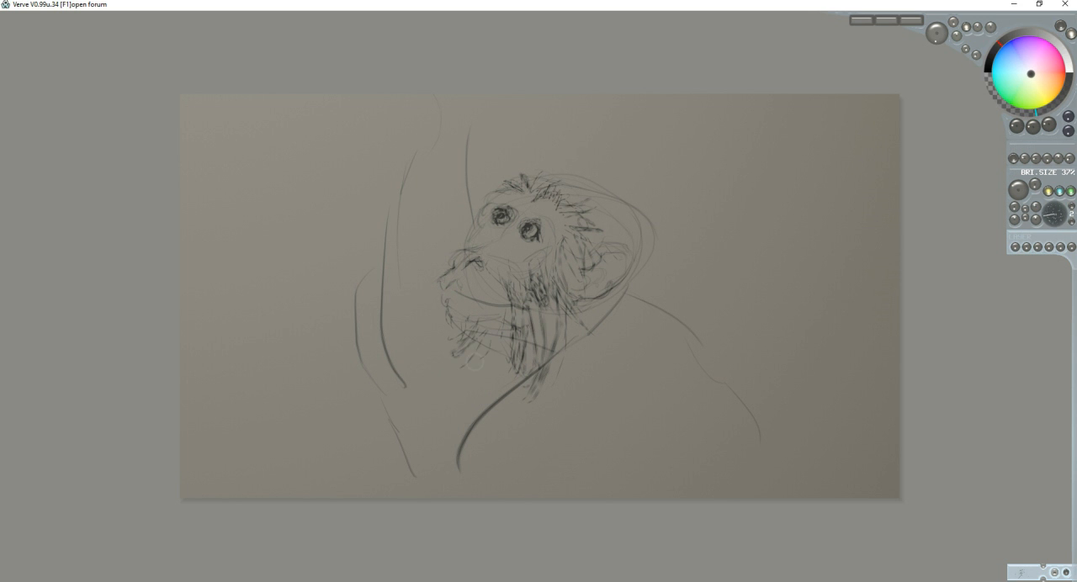
{"action": "mouse_move", "coordinate": [639, 175]}
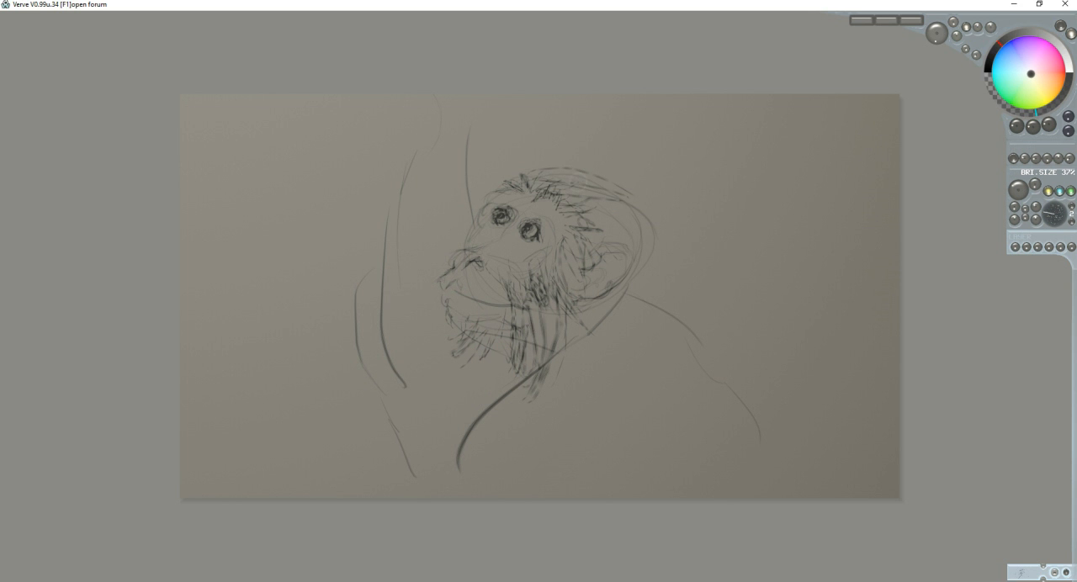
{"action": "left_click_drag", "start_coordinate": [563, 185], "coordinate": [647, 228]}
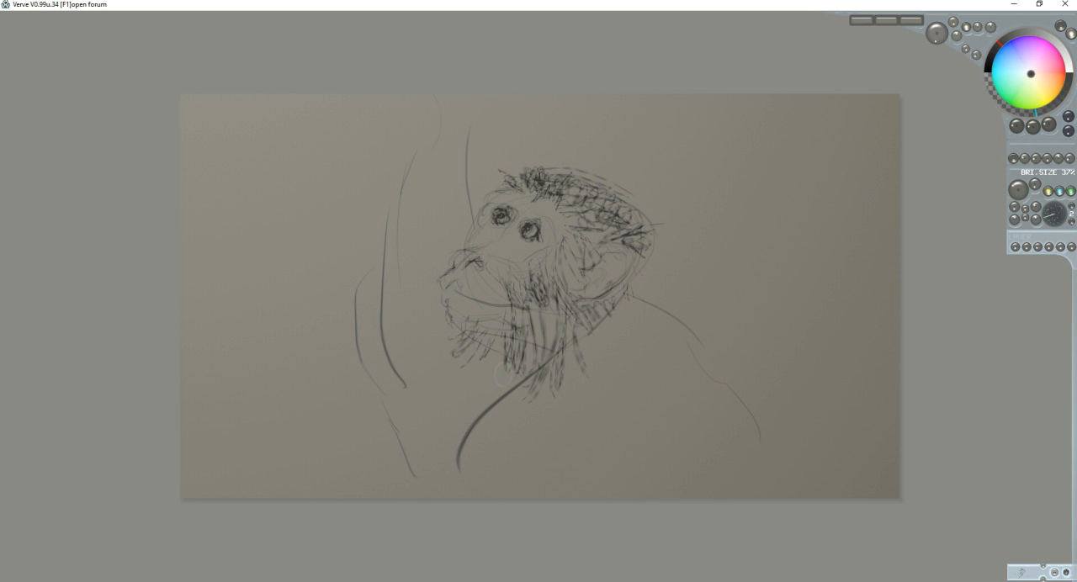
{"action": "mouse_move", "coordinate": [815, 138]}
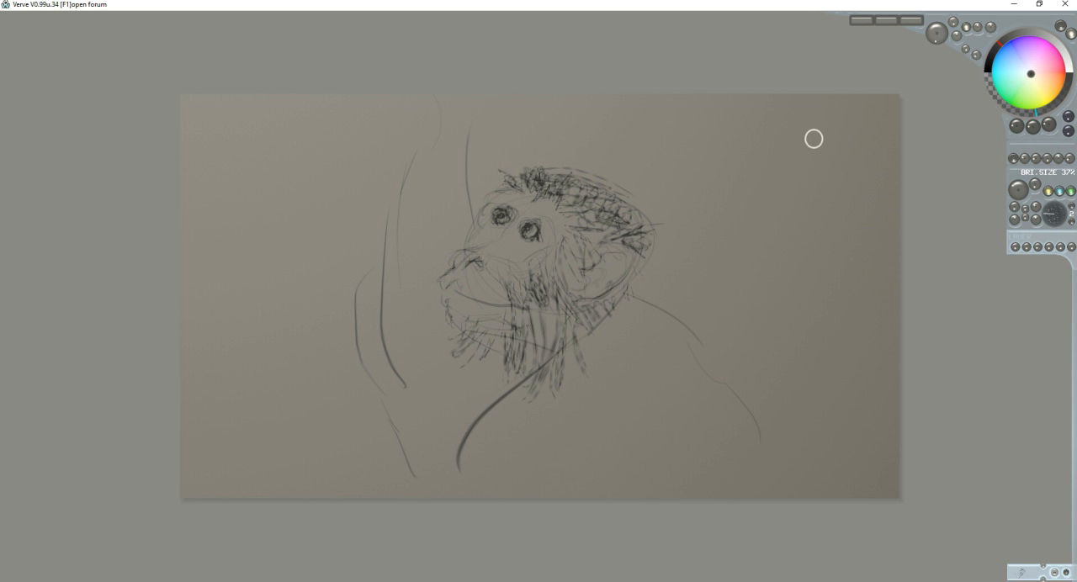
{"action": "mouse_move", "coordinate": [801, 245]}
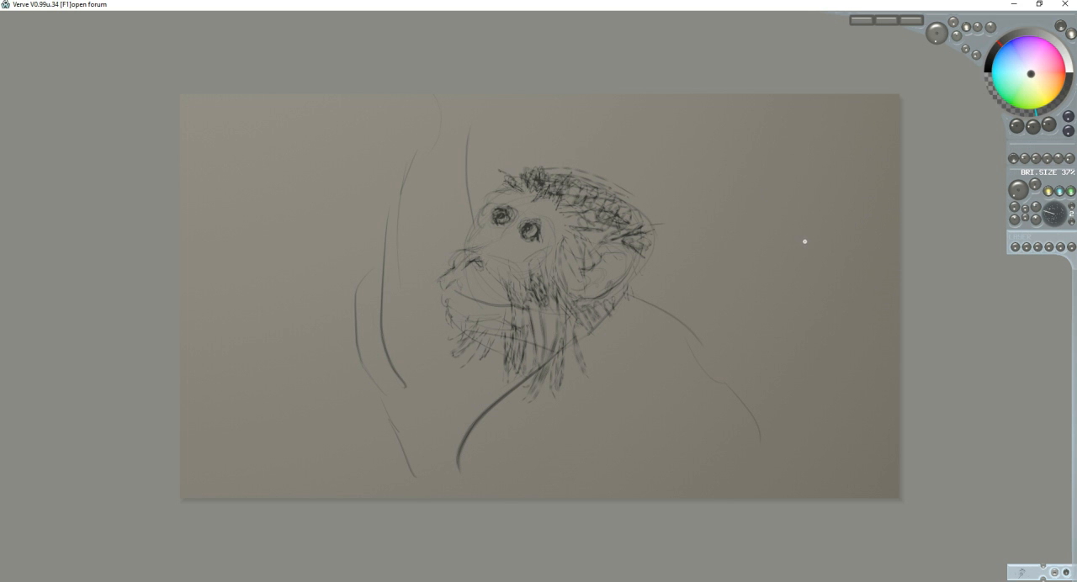
{"action": "mouse_move", "coordinate": [792, 233]}
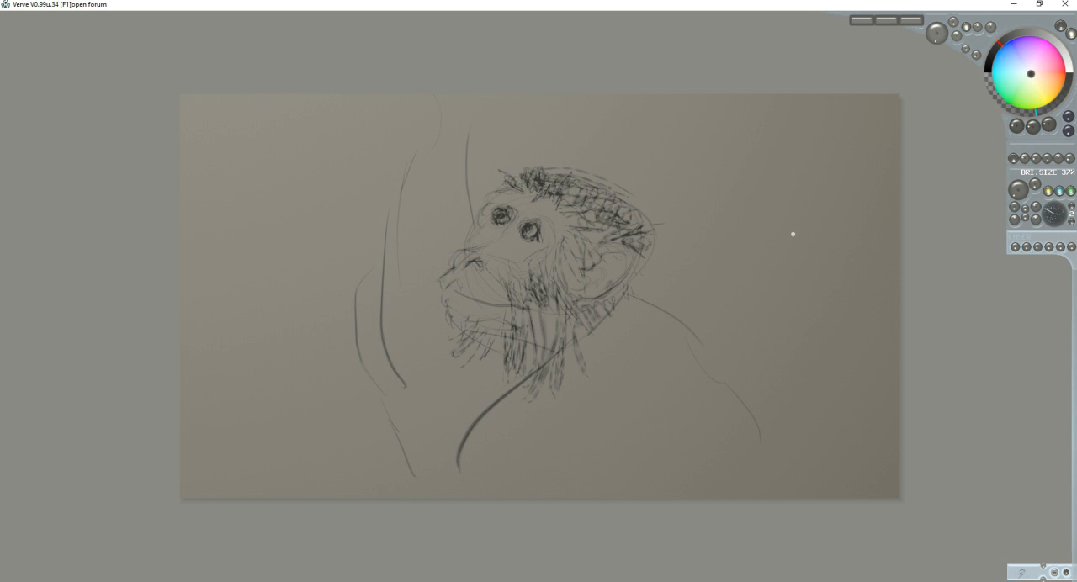
{"action": "mouse_move", "coordinate": [501, 187]}
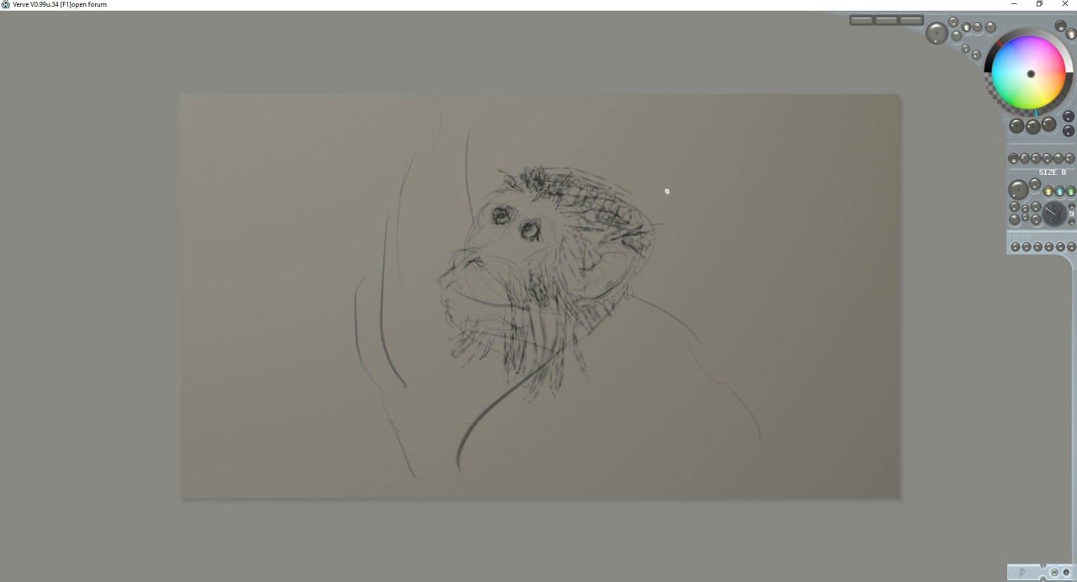
{"action": "mouse_move", "coordinate": [494, 198]}
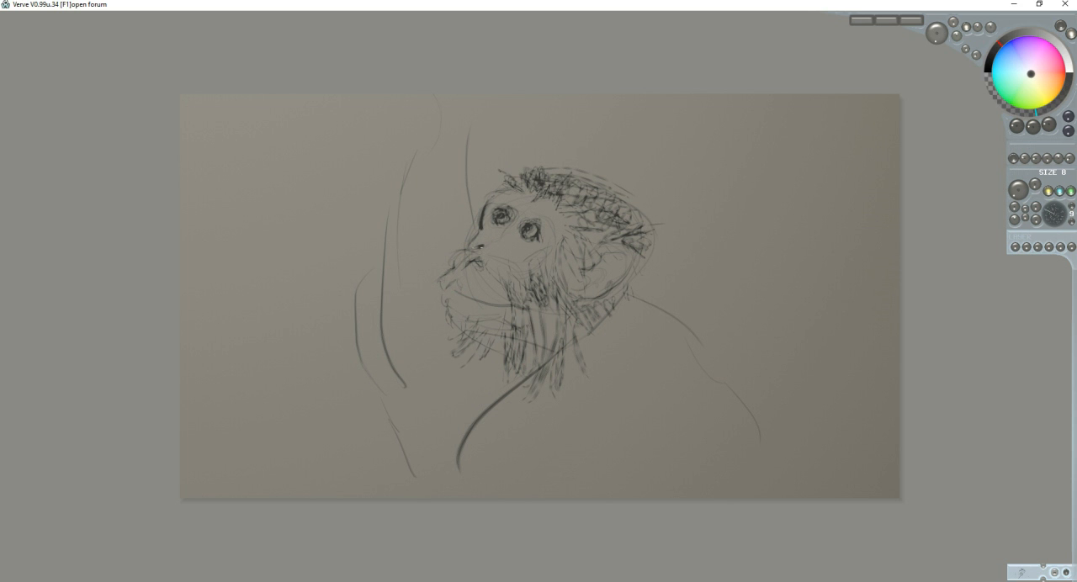
Step: Redraw the lips, muzzle outline and chin with darker defined pencil lines
{"action": "left_click", "coordinate": [461, 270]}
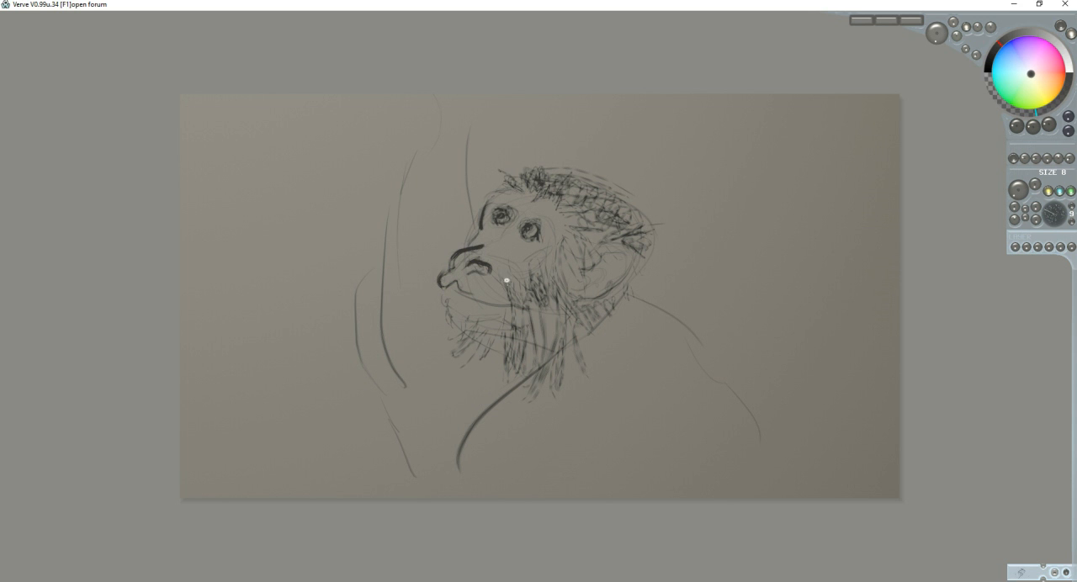
{"action": "left_click_drag", "start_coordinate": [467, 299], "coordinate": [538, 304]}
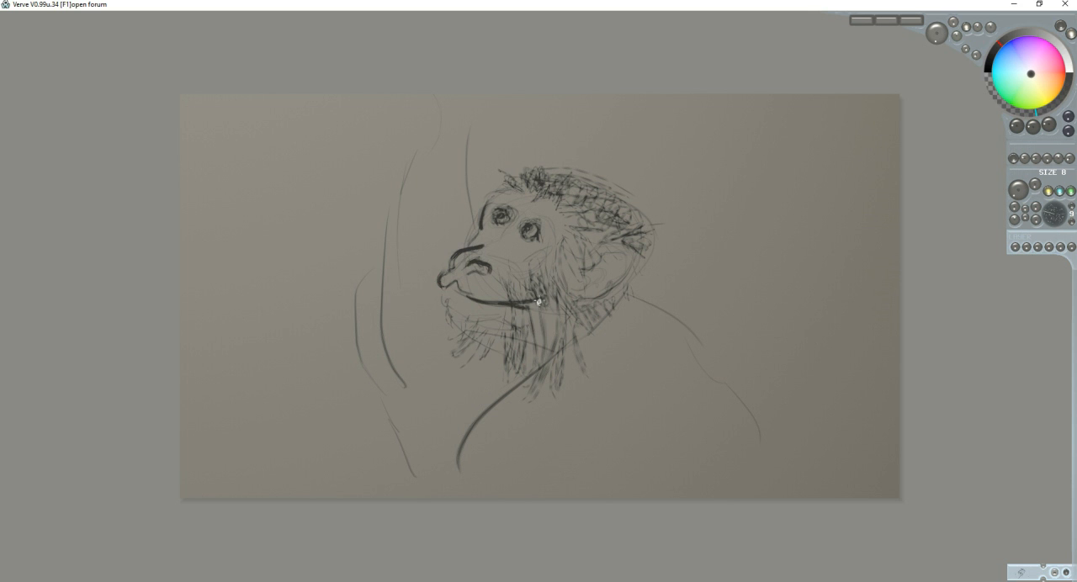
{"action": "mouse_move", "coordinate": [441, 288]}
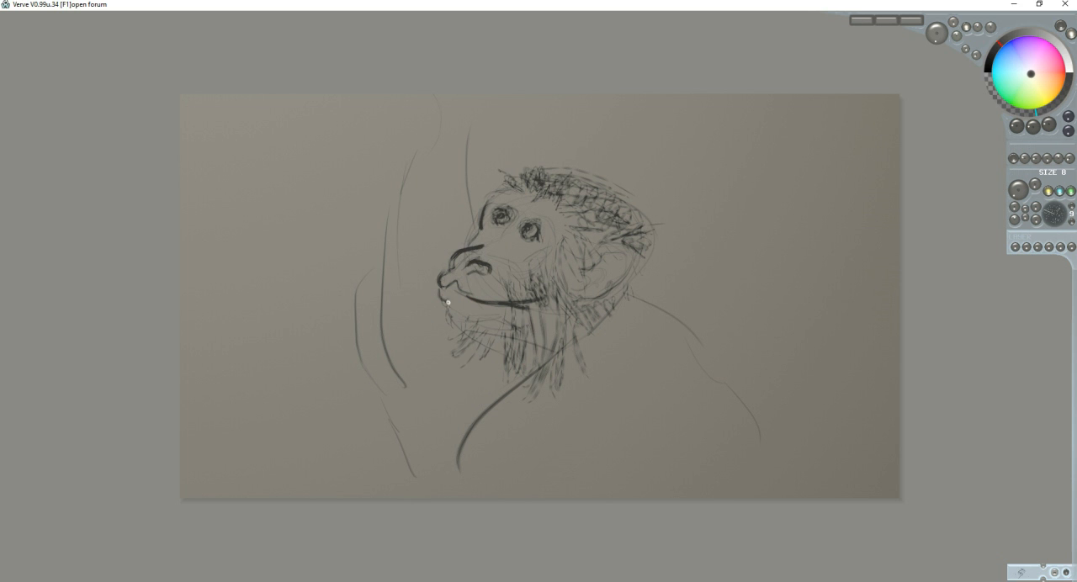
{"action": "left_click_drag", "start_coordinate": [447, 303], "coordinate": [501, 333]}
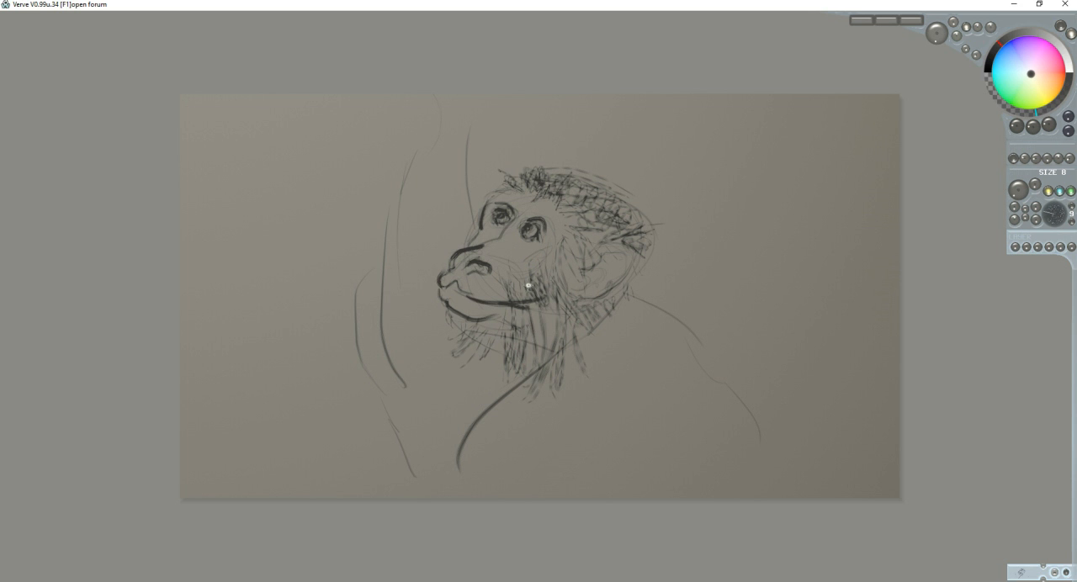
{"action": "mouse_move", "coordinate": [922, 128]}
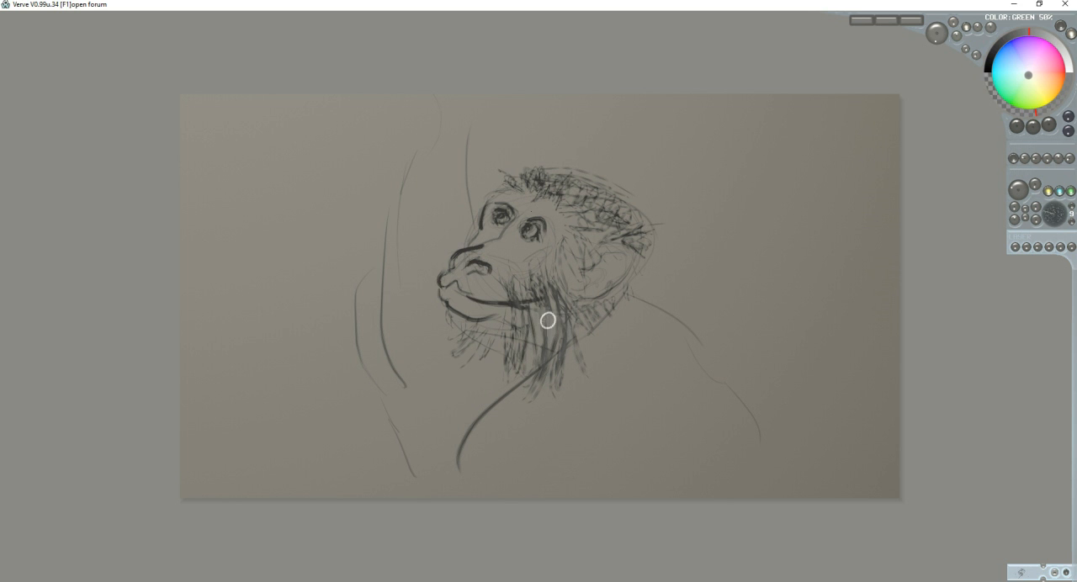
{"action": "mouse_move", "coordinate": [603, 139]}
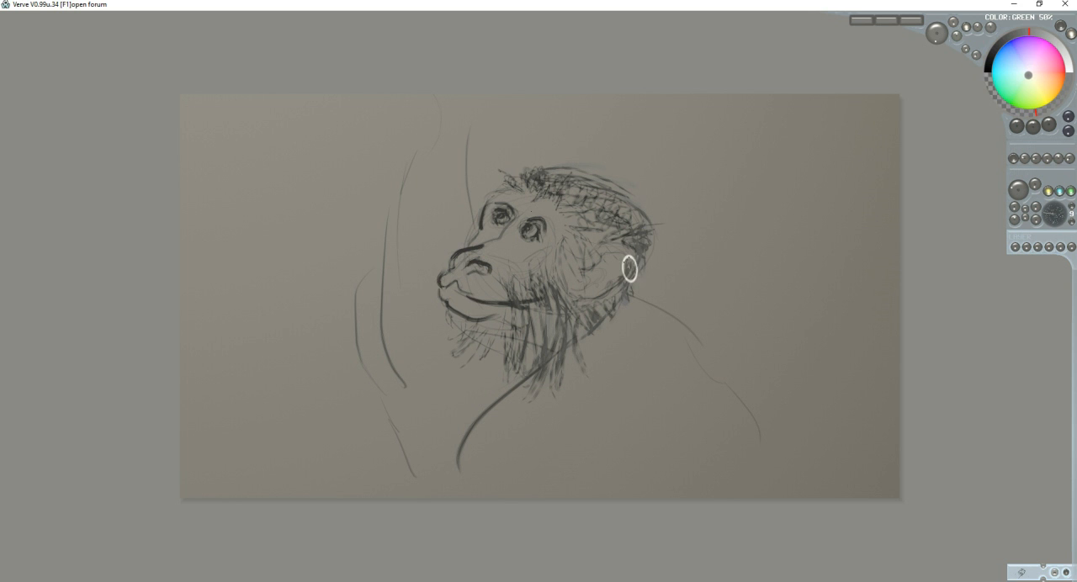
{"action": "mouse_move", "coordinate": [726, 197]}
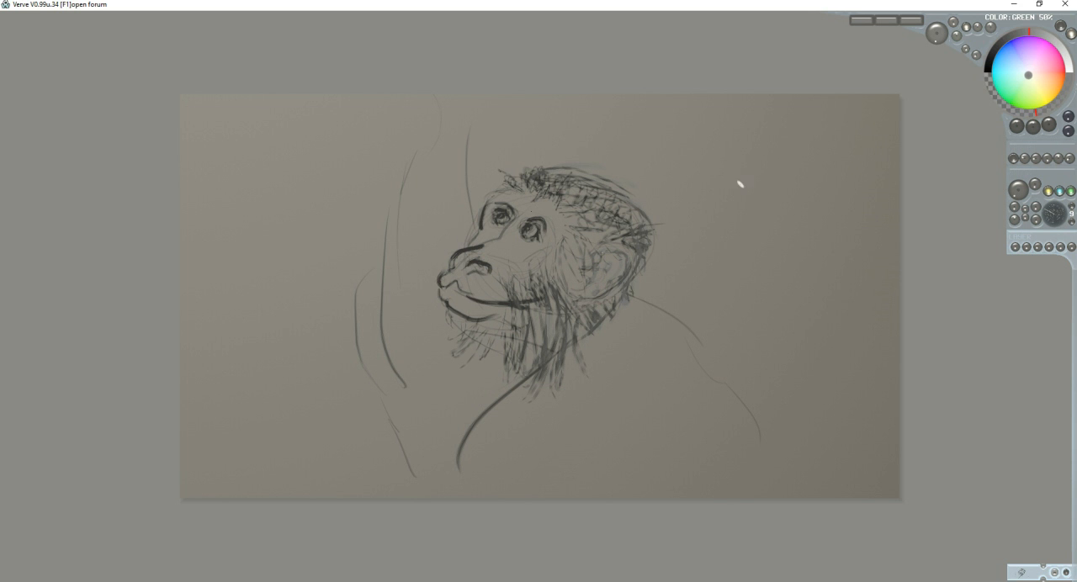
{"action": "mouse_move", "coordinate": [1049, 39]}
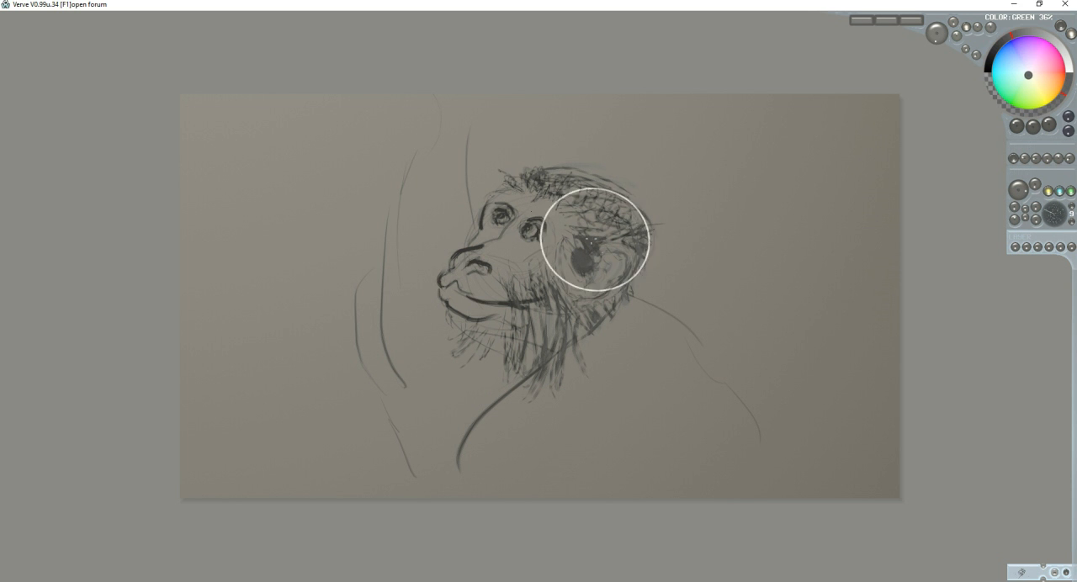
Step: Shade the ear gray, block in the gray kimono over the shoulders, and paint the pale gray raised arm
{"action": "left_click_drag", "start_coordinate": [592, 244], "coordinate": [547, 289]}
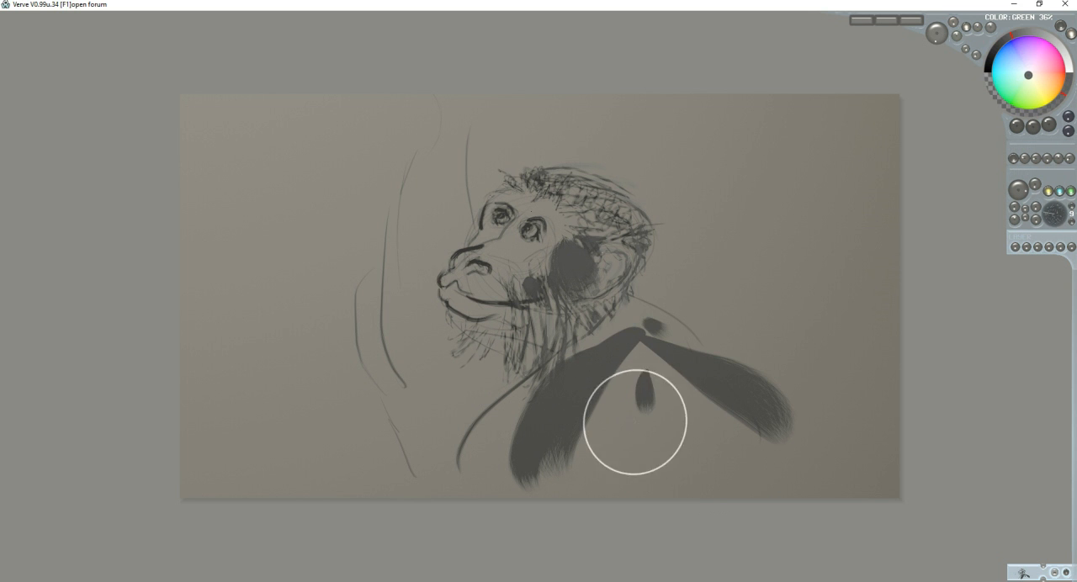
{"action": "left_click_drag", "start_coordinate": [636, 421], "coordinate": [486, 514]}
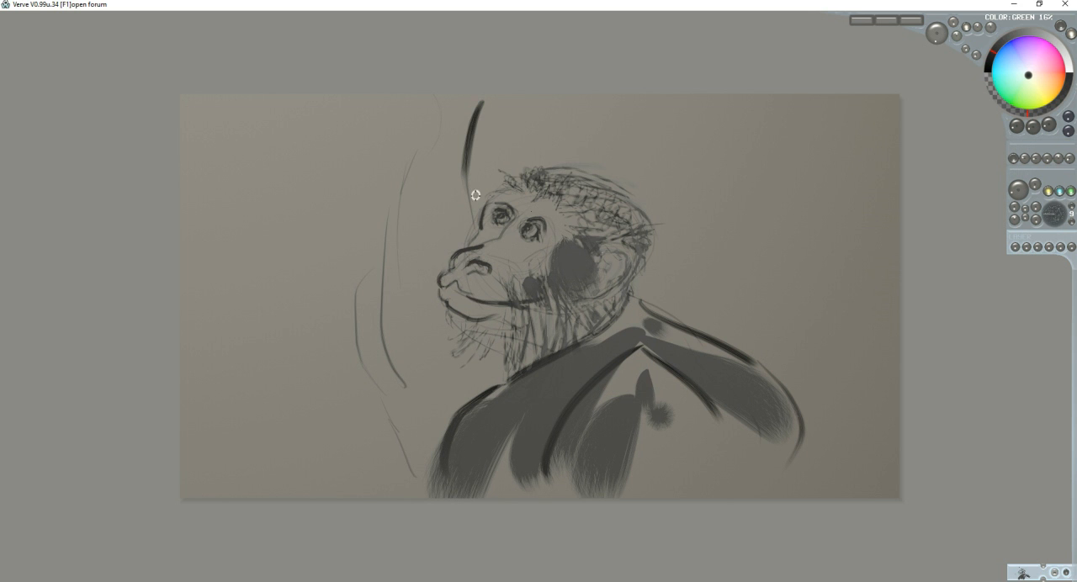
{"action": "mouse_move", "coordinate": [814, 222]}
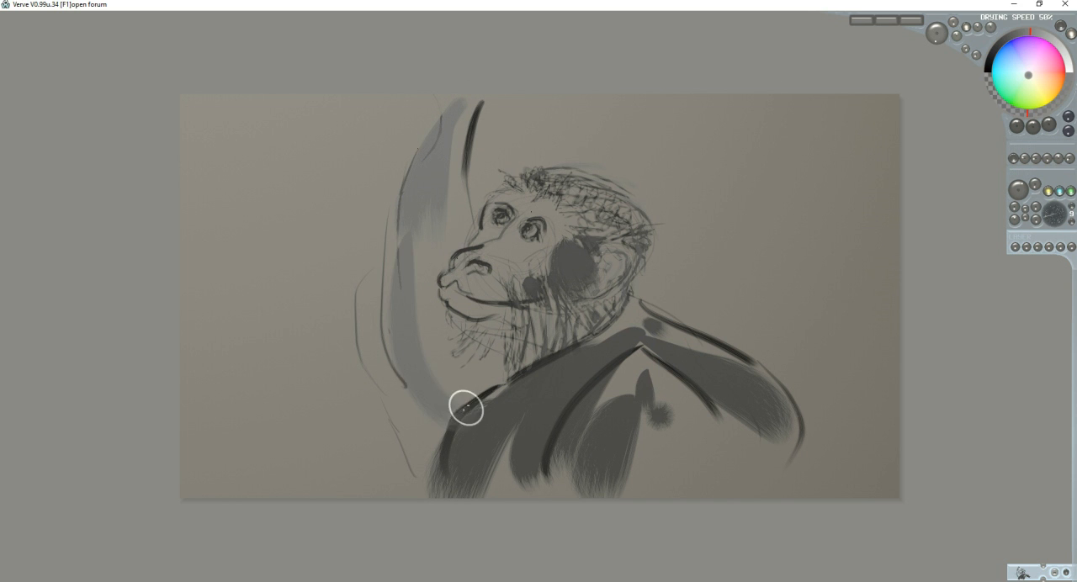
{"action": "left_click_drag", "start_coordinate": [468, 407], "coordinate": [407, 480]}
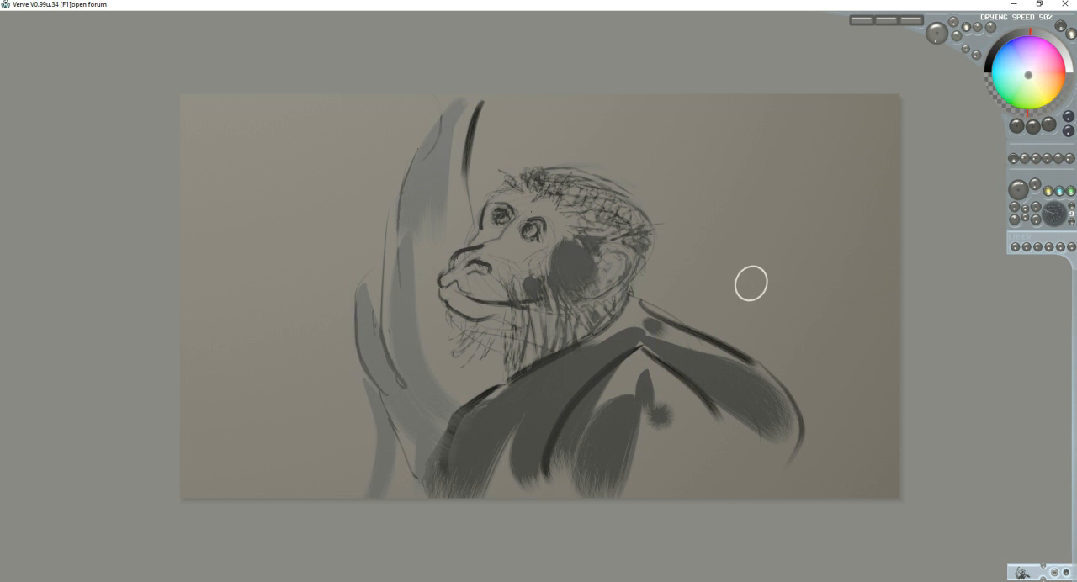
{"action": "mouse_move", "coordinate": [814, 220]}
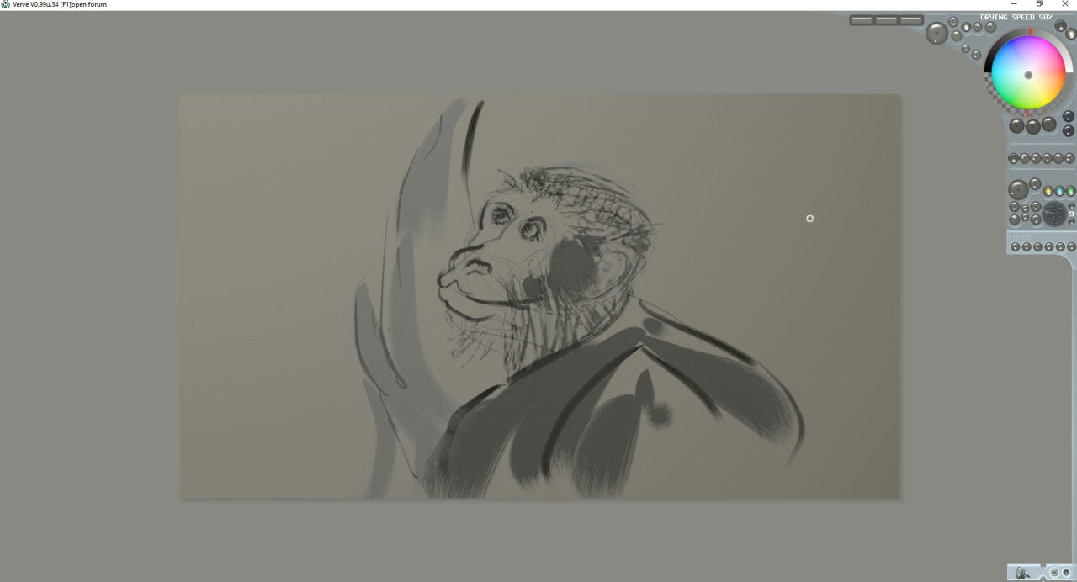
{"action": "mouse_move", "coordinate": [928, 113]}
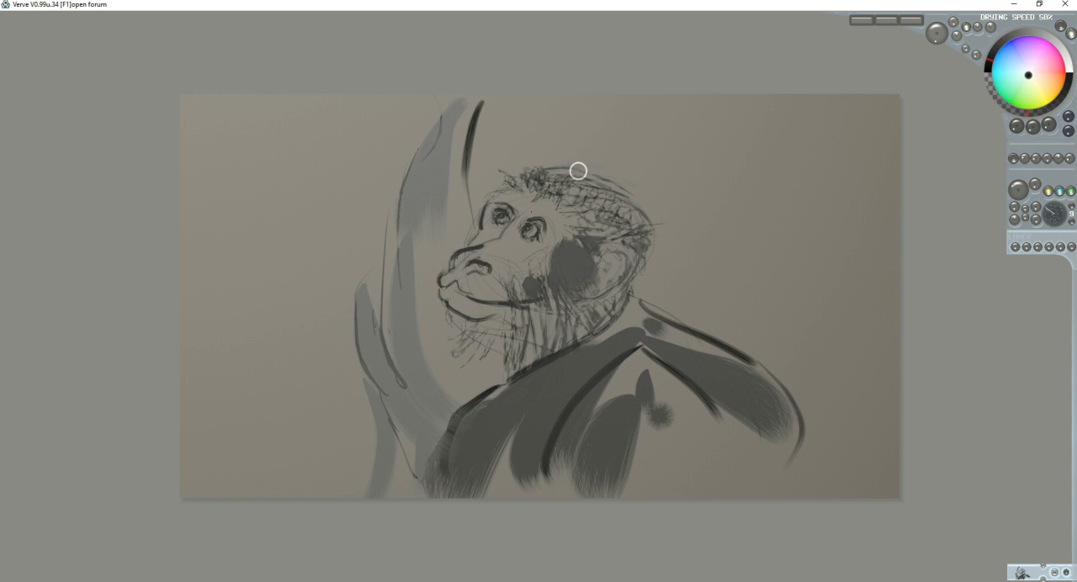
Step: Paint the black hat with its band and brim on the monkey's head
{"action": "left_click_drag", "start_coordinate": [578, 171], "coordinate": [727, 212]}
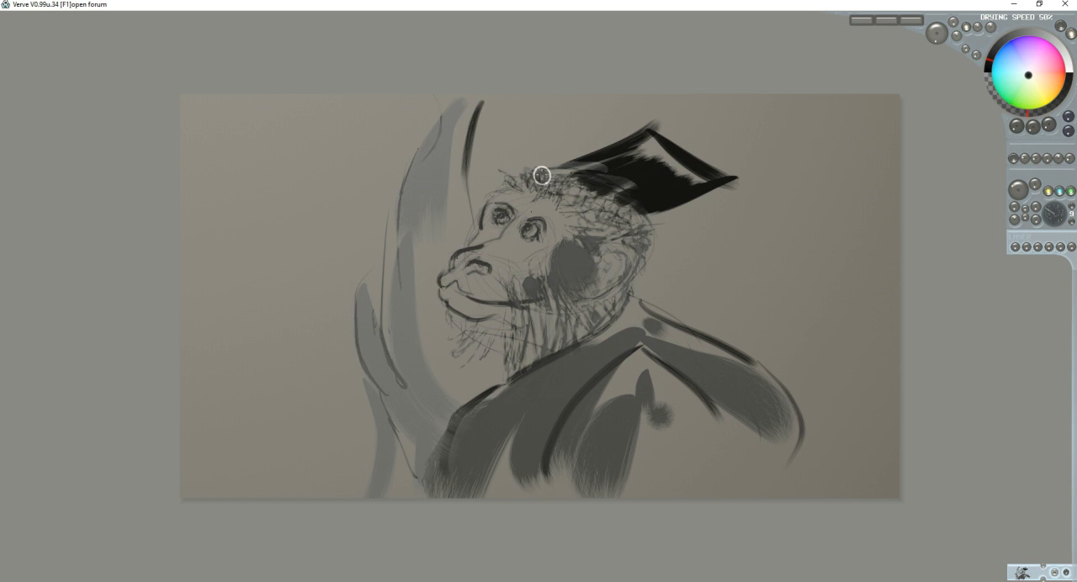
{"action": "left_click_drag", "start_coordinate": [542, 175], "coordinate": [653, 212]}
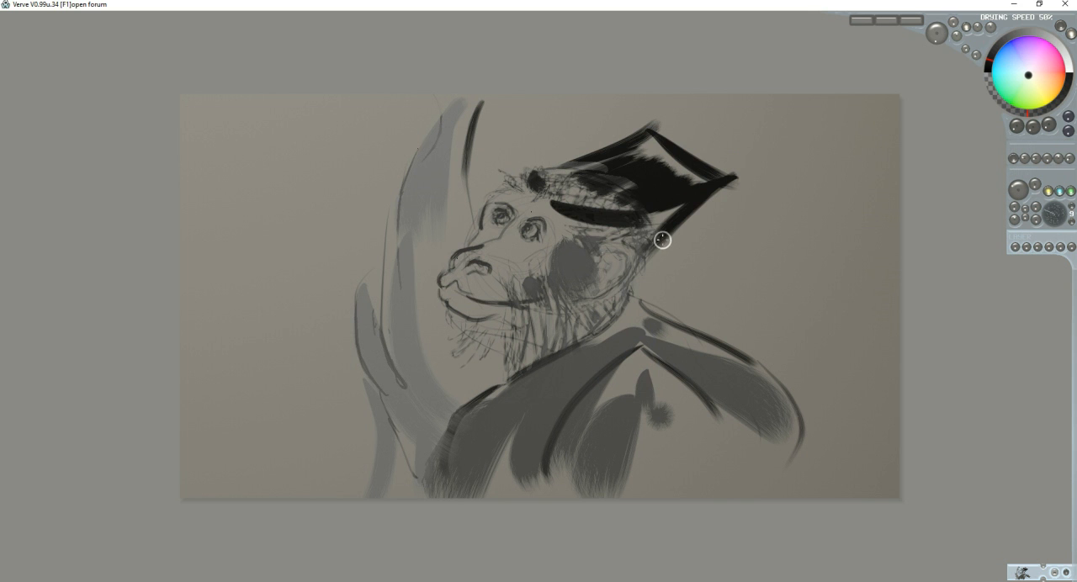
{"action": "mouse_move", "coordinate": [572, 249]}
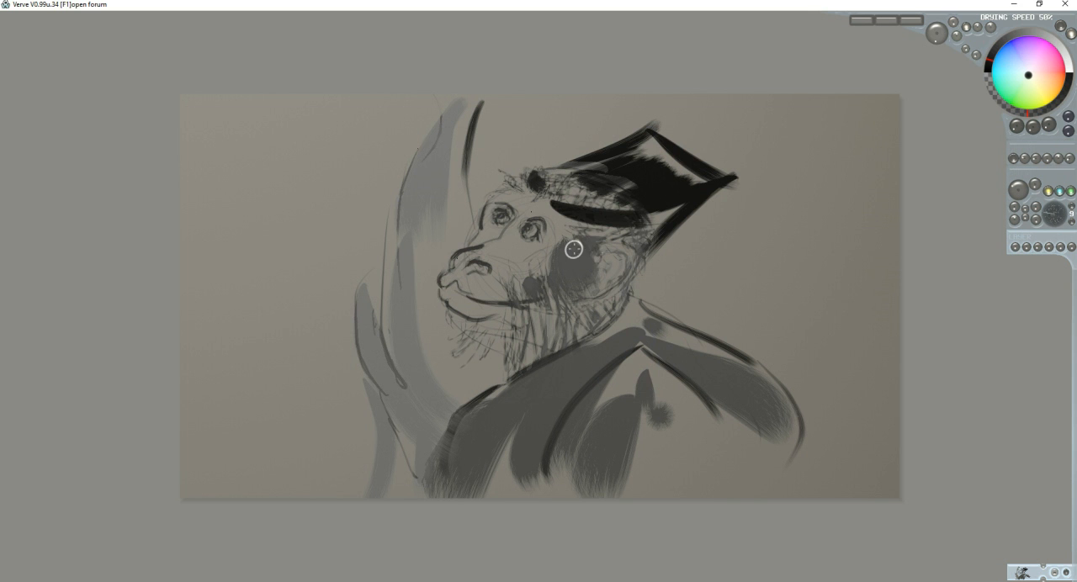
Step: Darken the cheek shading and begin the date strokes beside the monkey
{"action": "left_click_drag", "start_coordinate": [571, 249], "coordinate": [558, 267]}
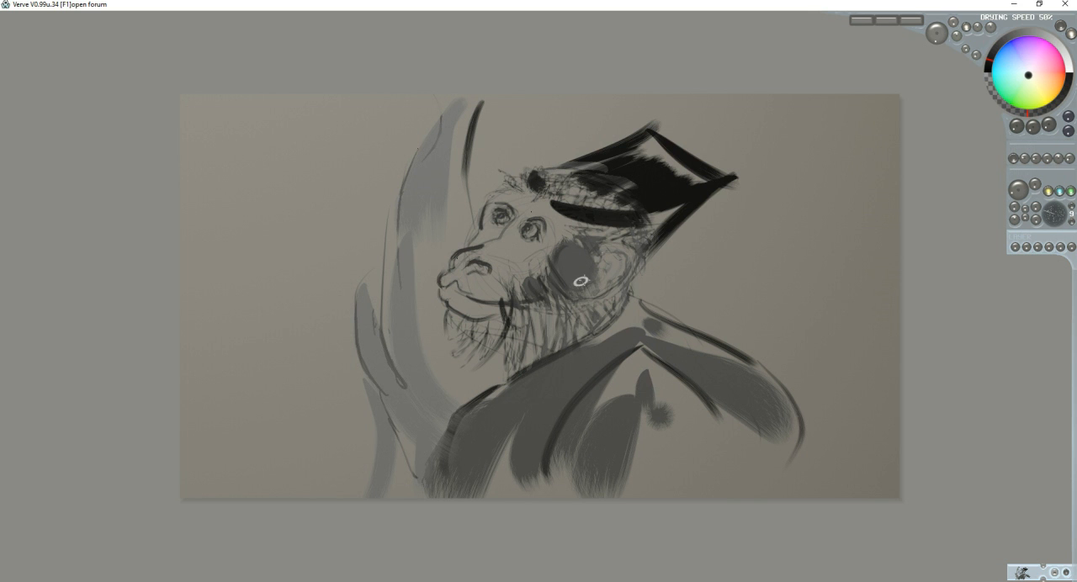
{"action": "left_click_drag", "start_coordinate": [576, 282], "coordinate": [604, 279]}
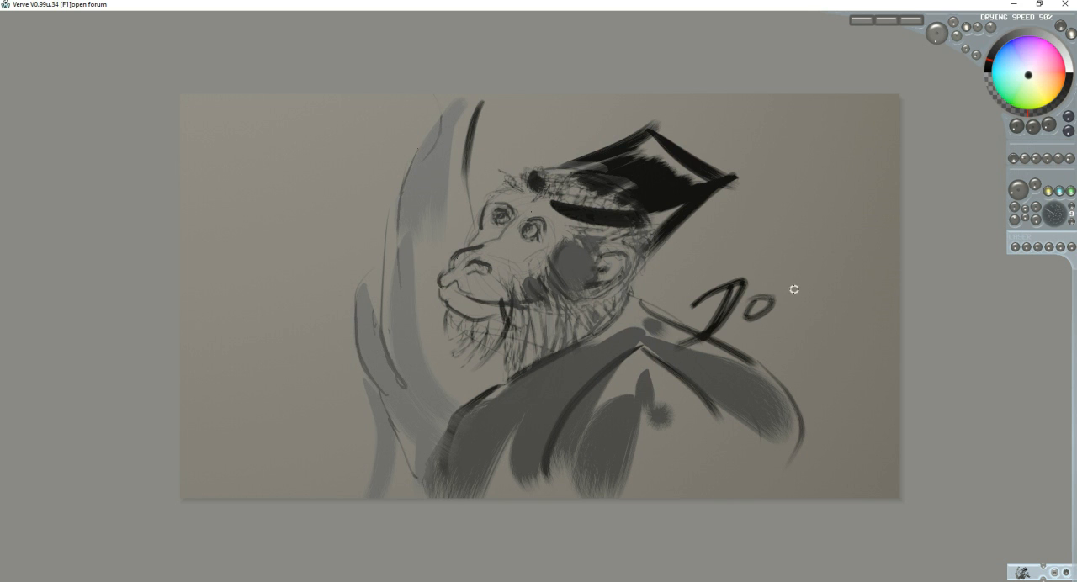
Step: Write the remaining date digits and the year 2017 below them
{"action": "left_click_drag", "start_coordinate": [773, 303], "coordinate": [862, 286]}
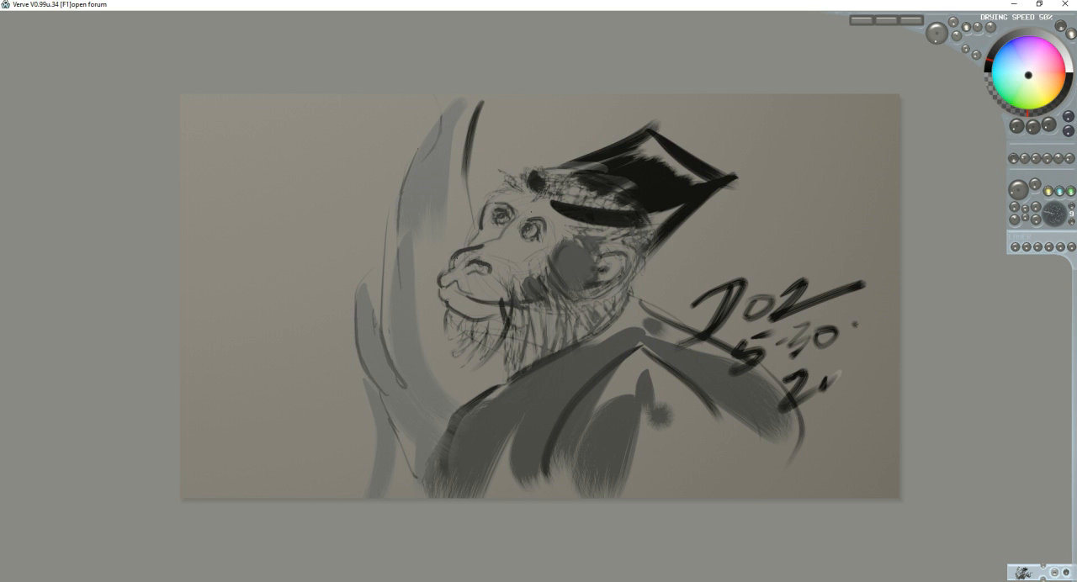
{"action": "left_click_drag", "start_coordinate": [807, 378], "coordinate": [875, 379]}
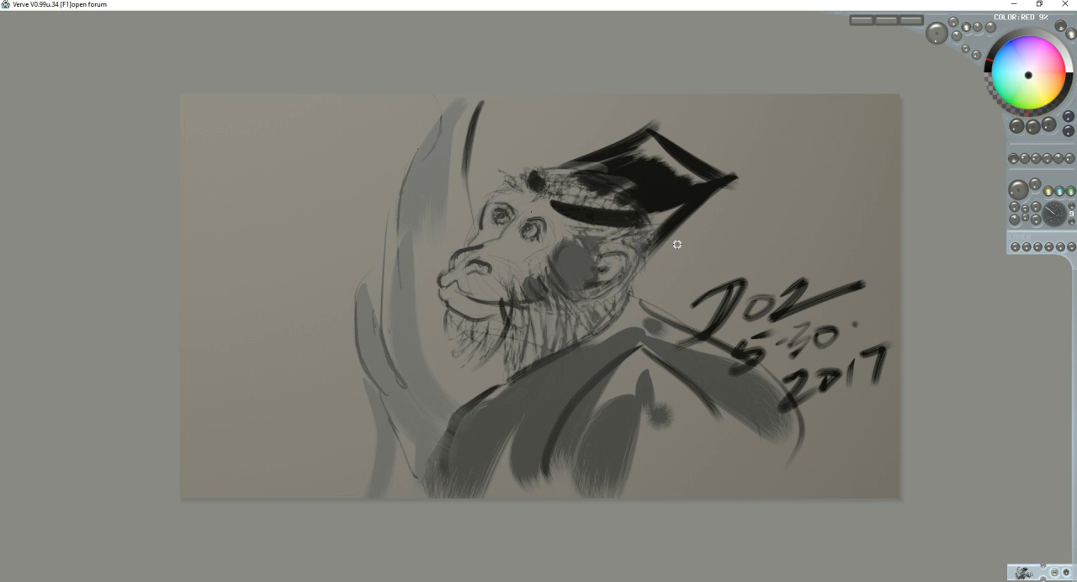
{"action": "mouse_move", "coordinate": [716, 232]}
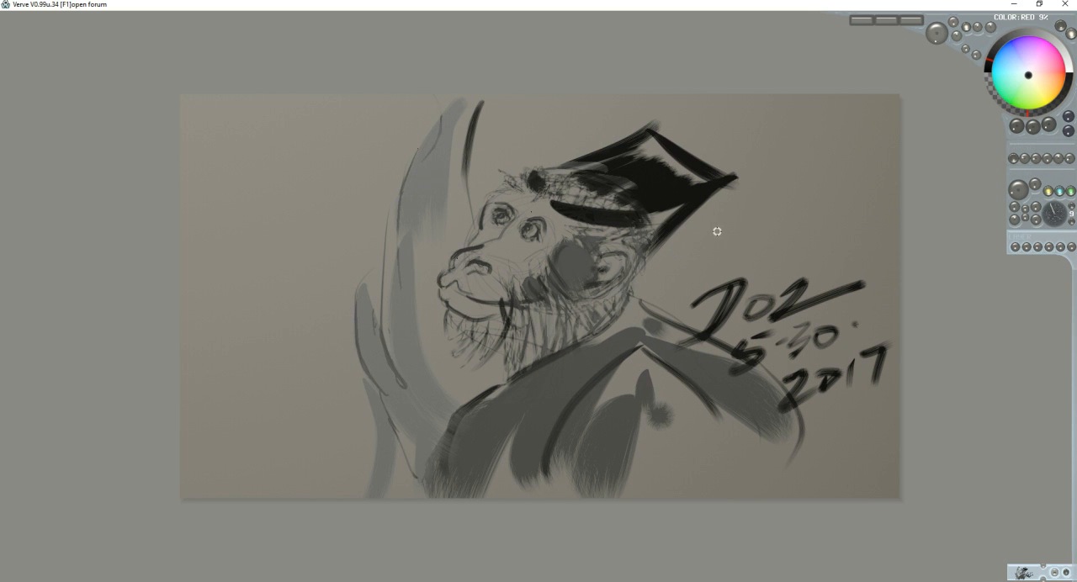
{"action": "mouse_move", "coordinate": [718, 239]}
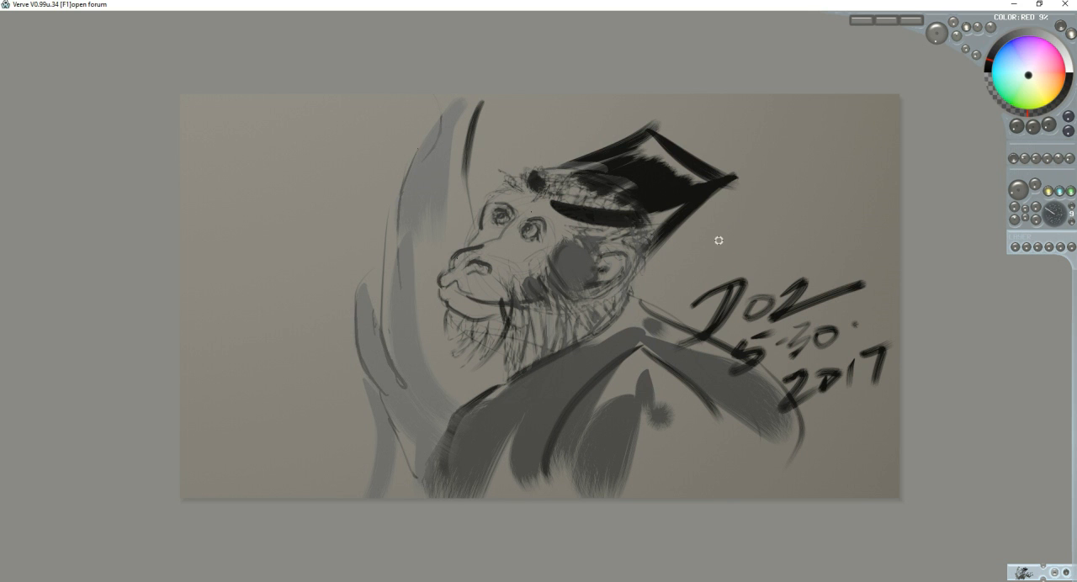
{"action": "mouse_move", "coordinate": [633, 187]}
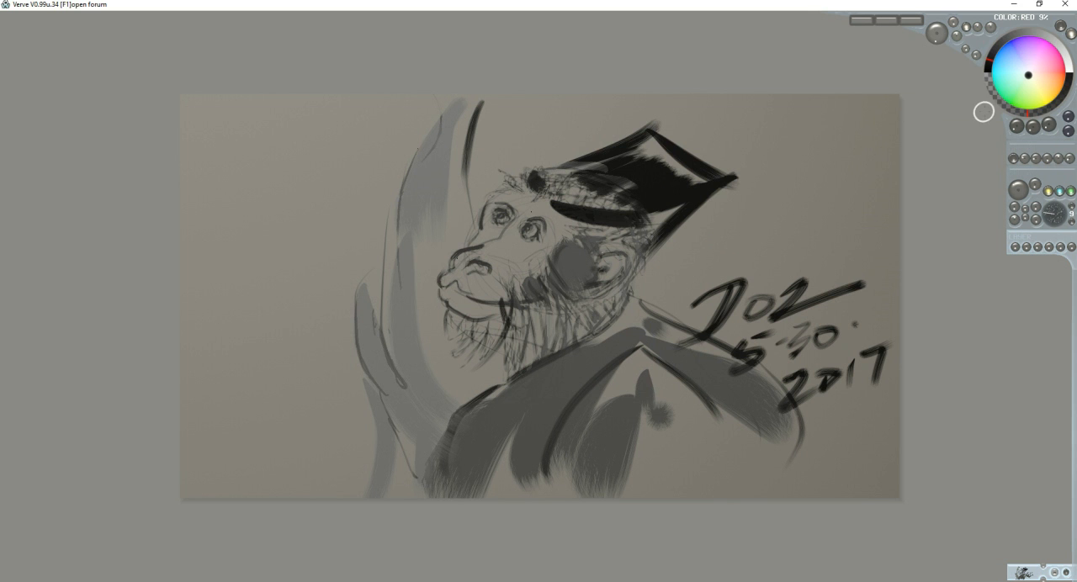
Step: Pick a light colour from the colour wheel for the highlights
{"action": "left_click", "coordinate": [1026, 76]}
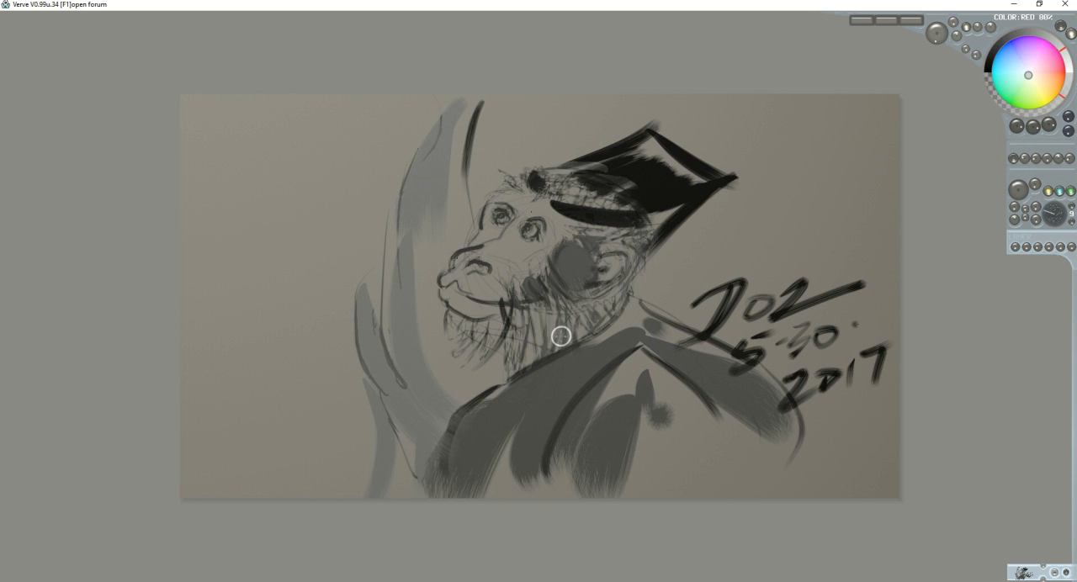
{"action": "mouse_move", "coordinate": [565, 259]}
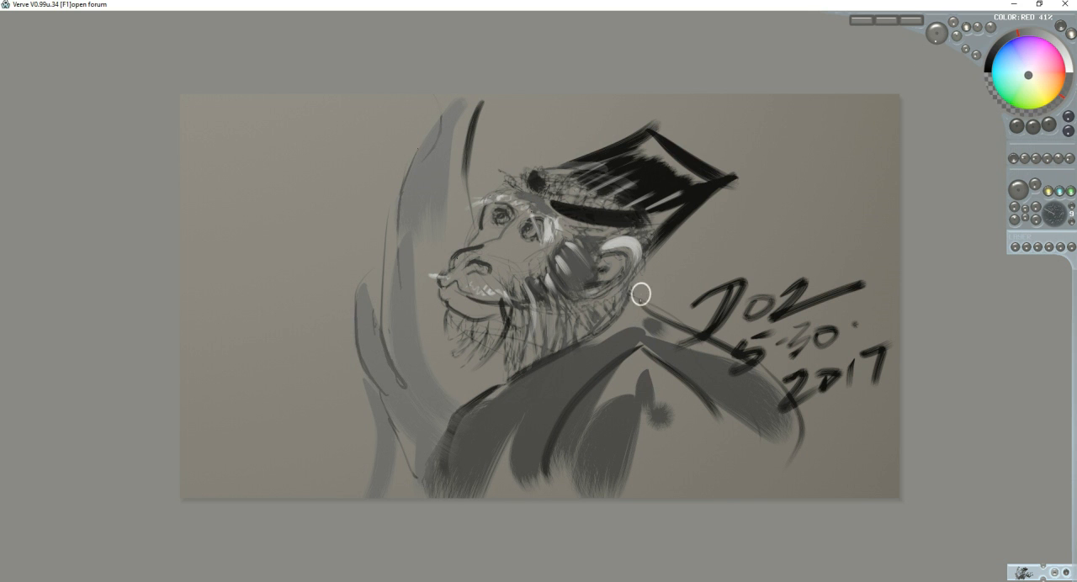
{"action": "mouse_move", "coordinate": [495, 299]}
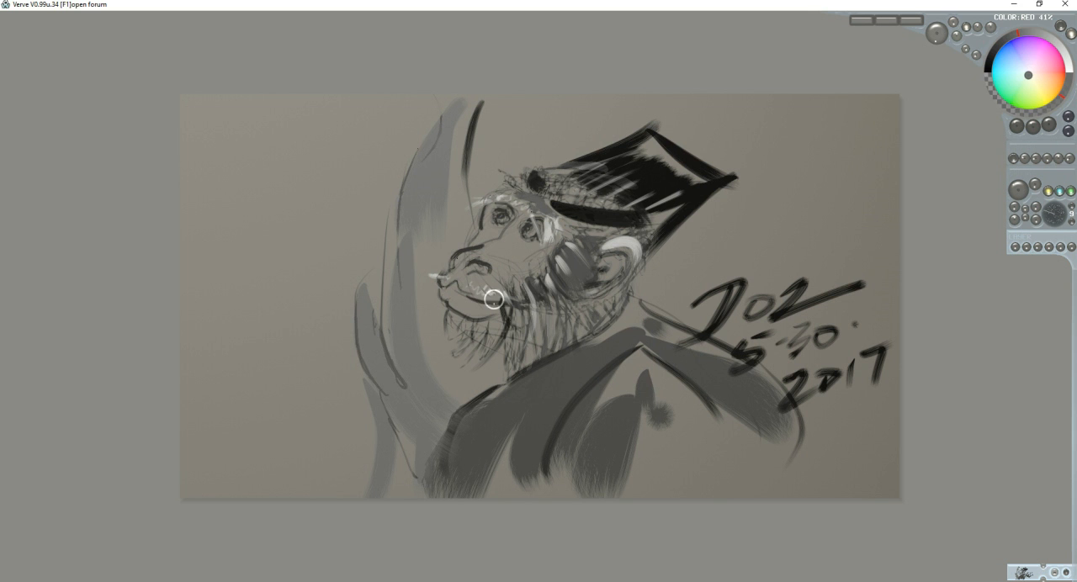